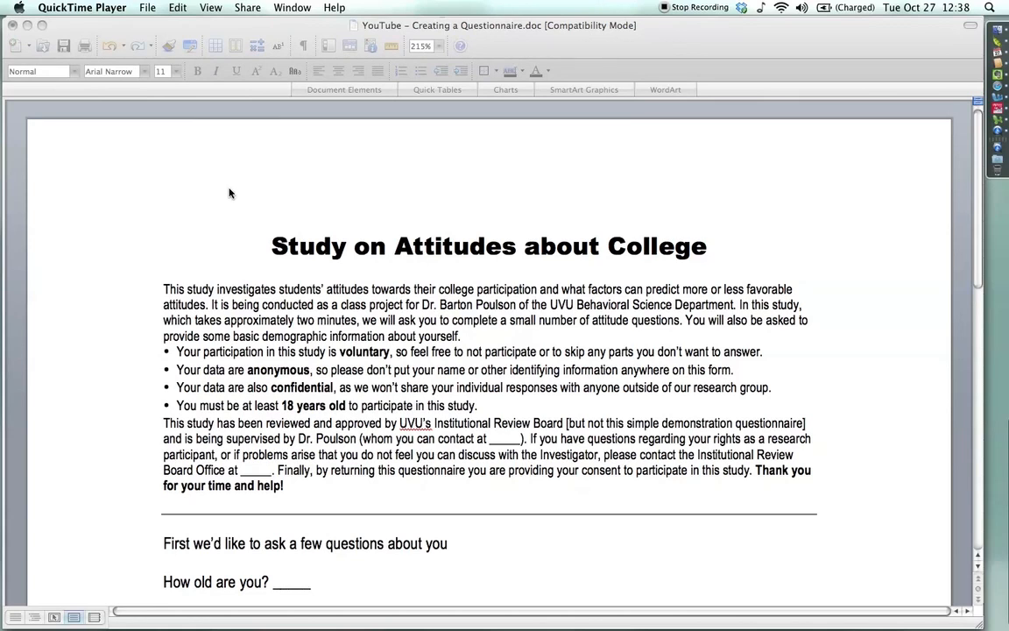
mouse_move(281, 173)
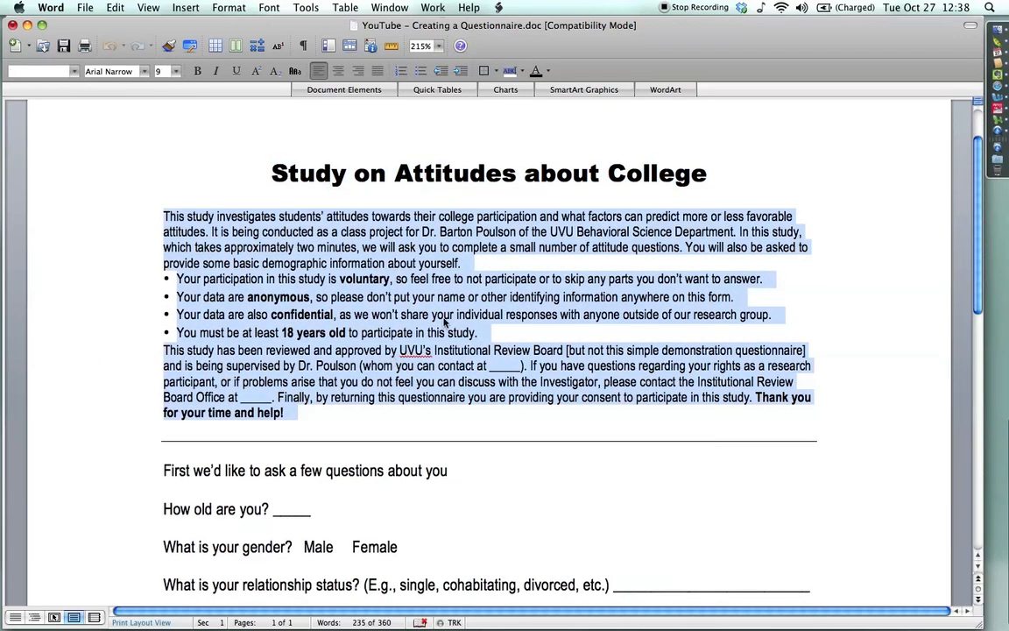
Scroll the Data for SPSS sheet and select the Age column
scroll(down, 3)
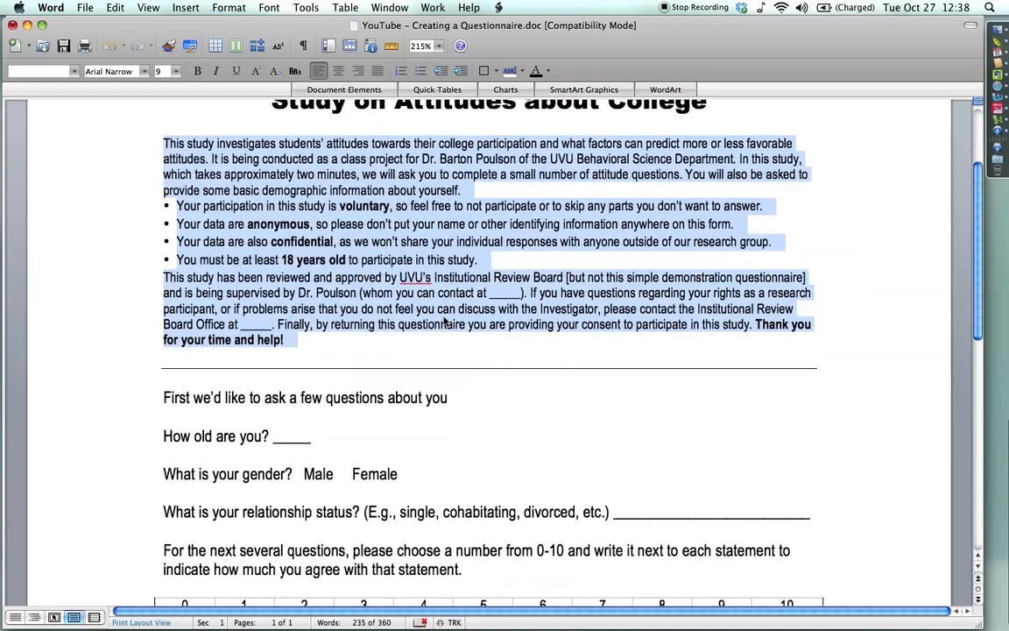
scroll(down, 3)
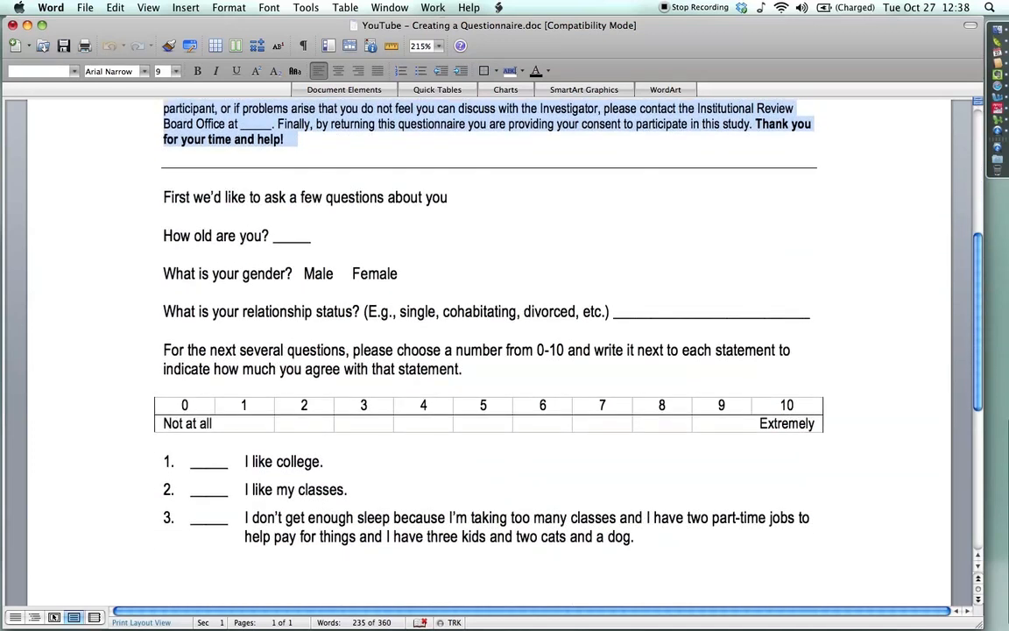
mouse_move(93, 238)
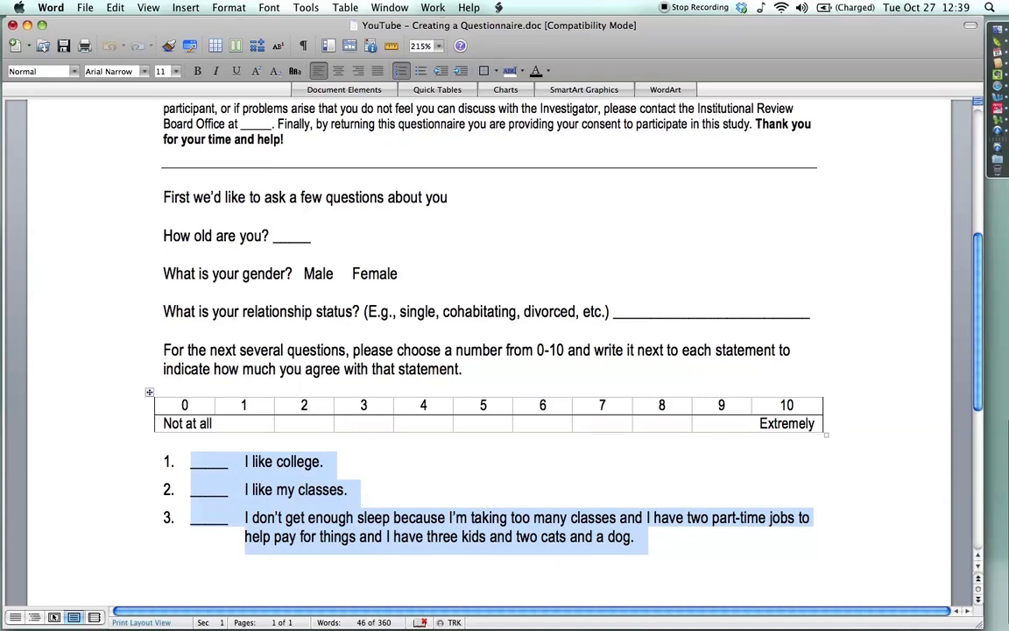
click(322, 462)
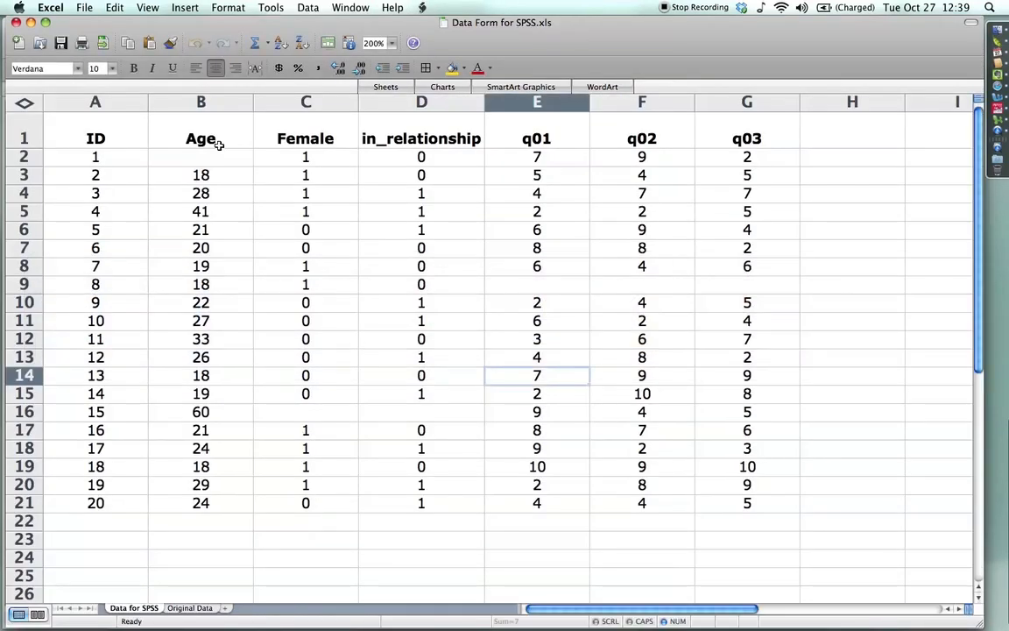
click(95, 139)
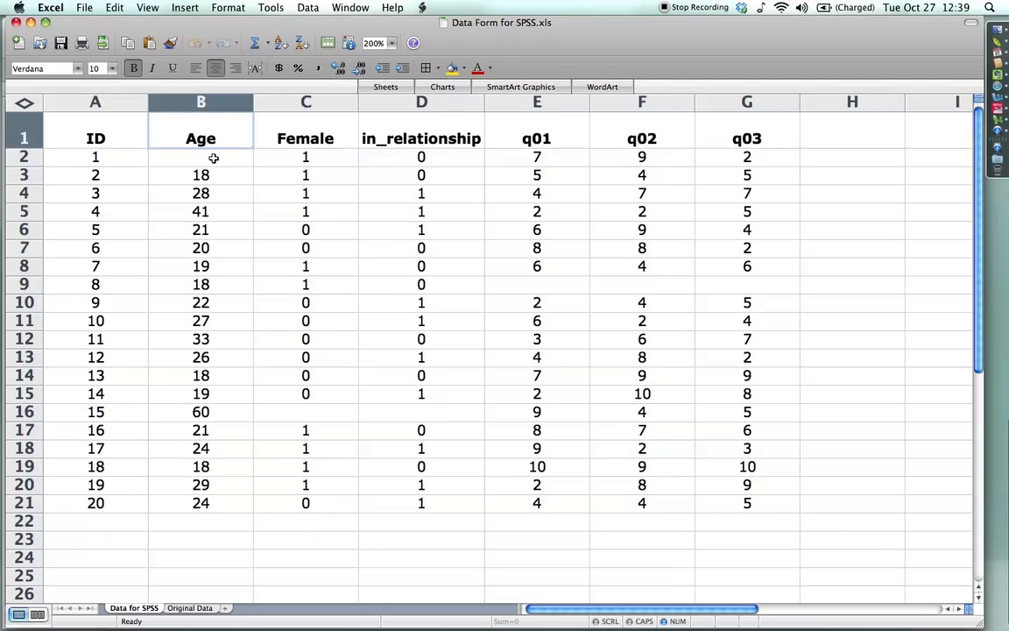
Inspect the blank age for ID 1 and missing Female value for ID 15, then show the Original Data sheet
click(200, 156)
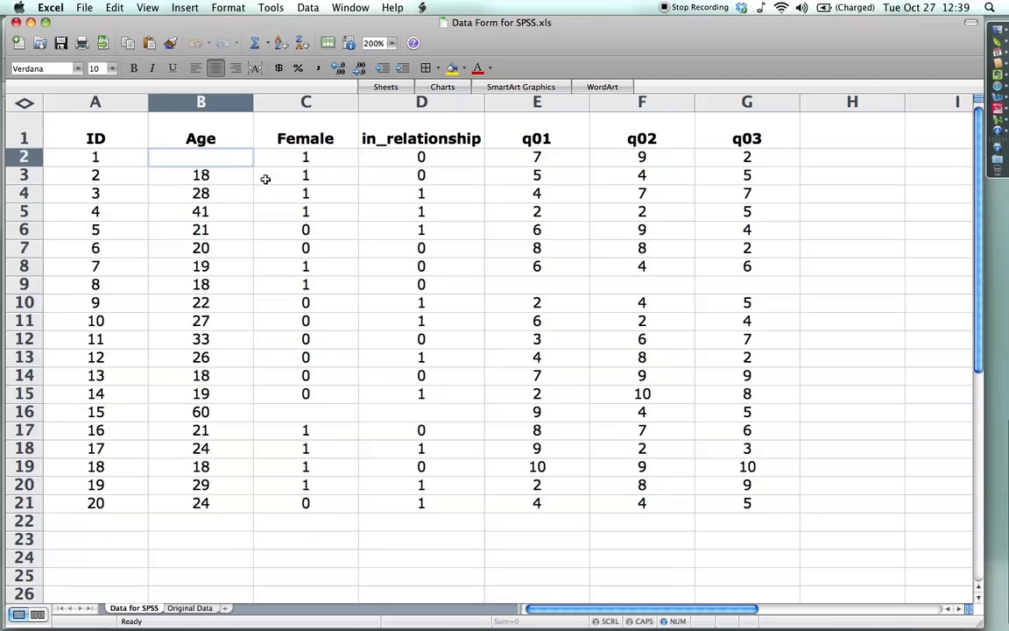
click(306, 411)
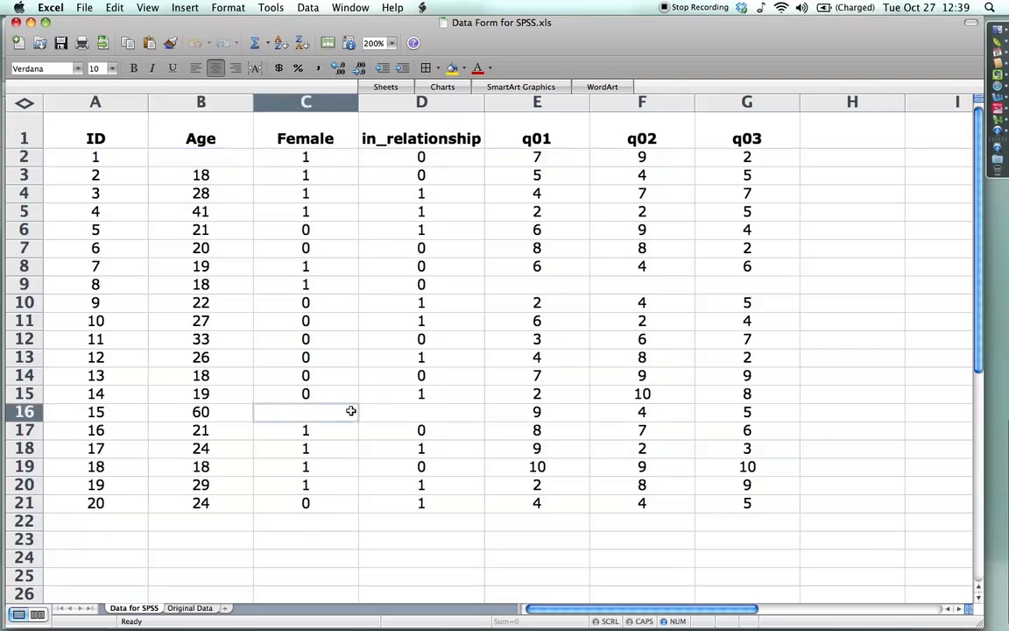
click(200, 157)
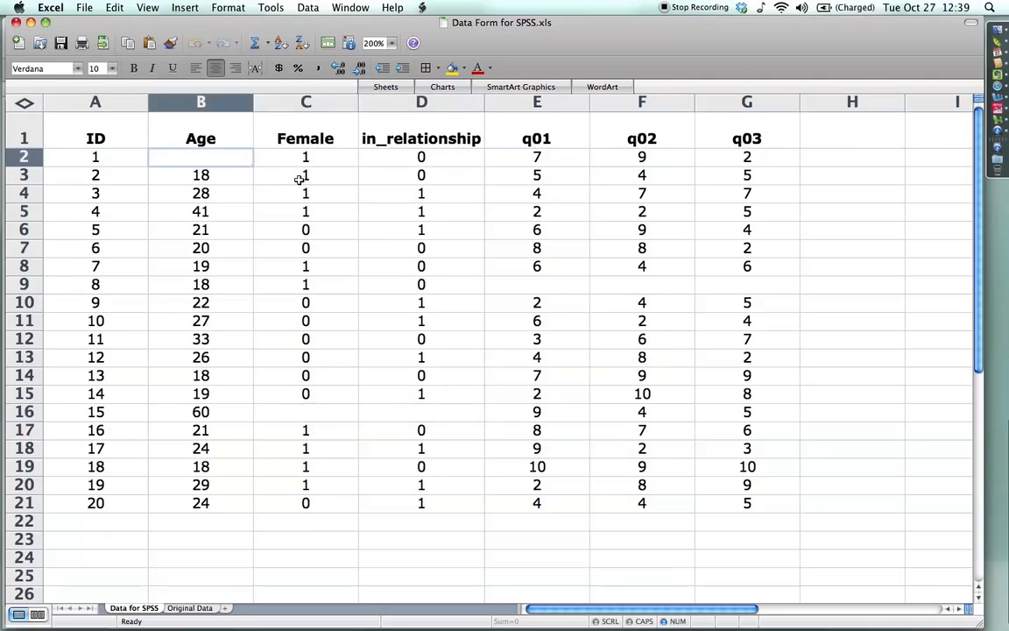
click(306, 103)
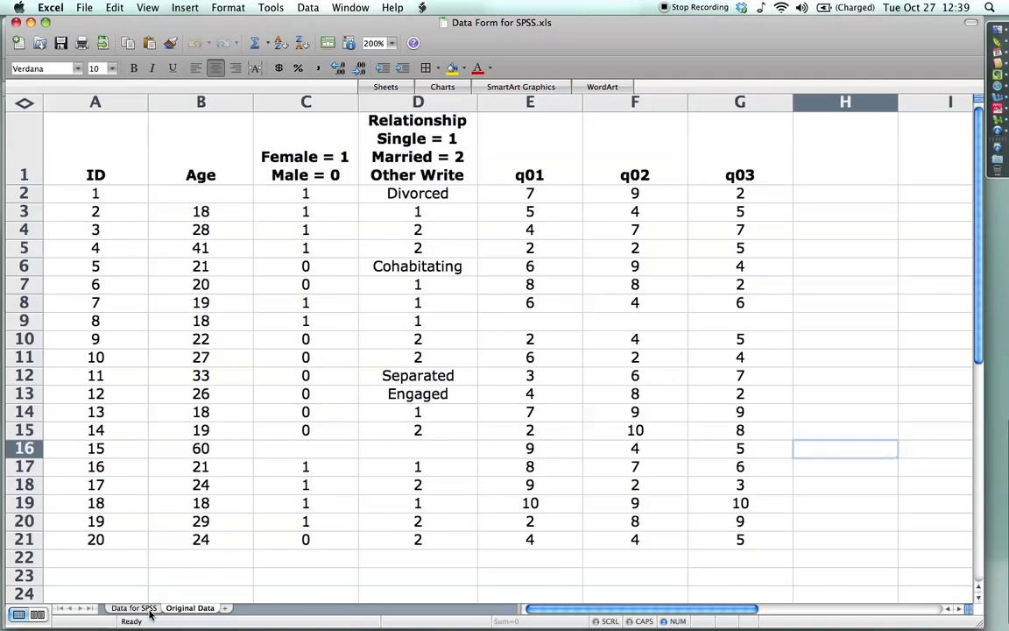
mouse_move(347, 274)
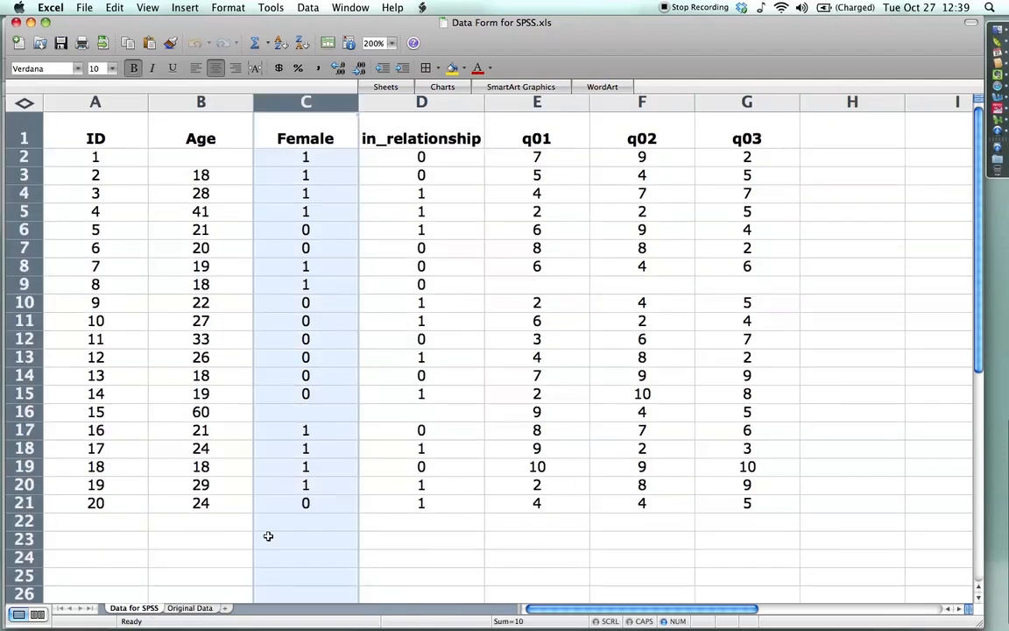
mouse_move(442, 155)
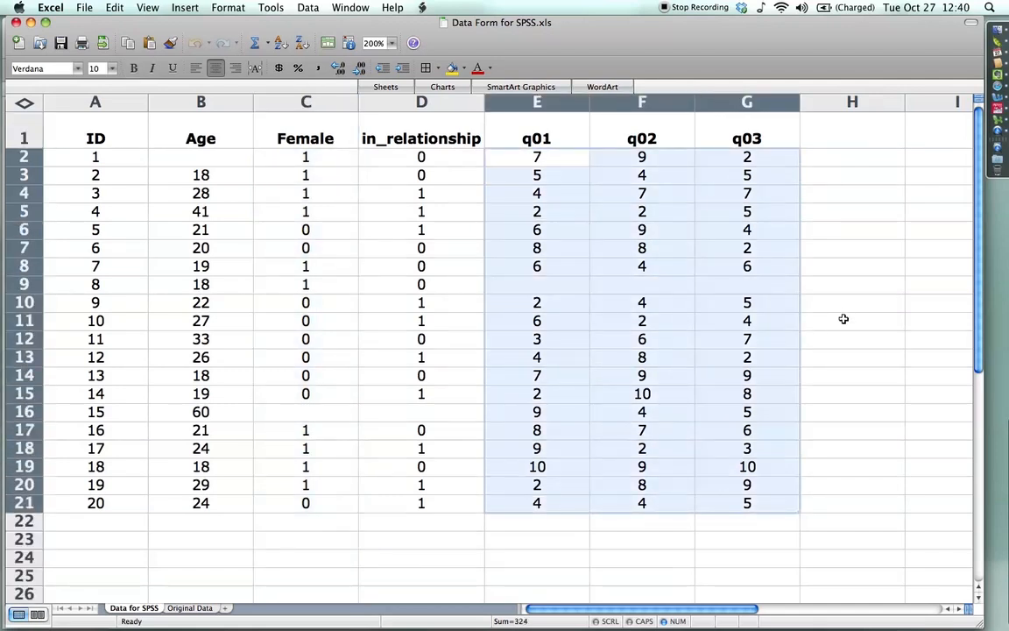
Deselect the q01 to q03 columns in the Data for SPSS sheet
click(852, 320)
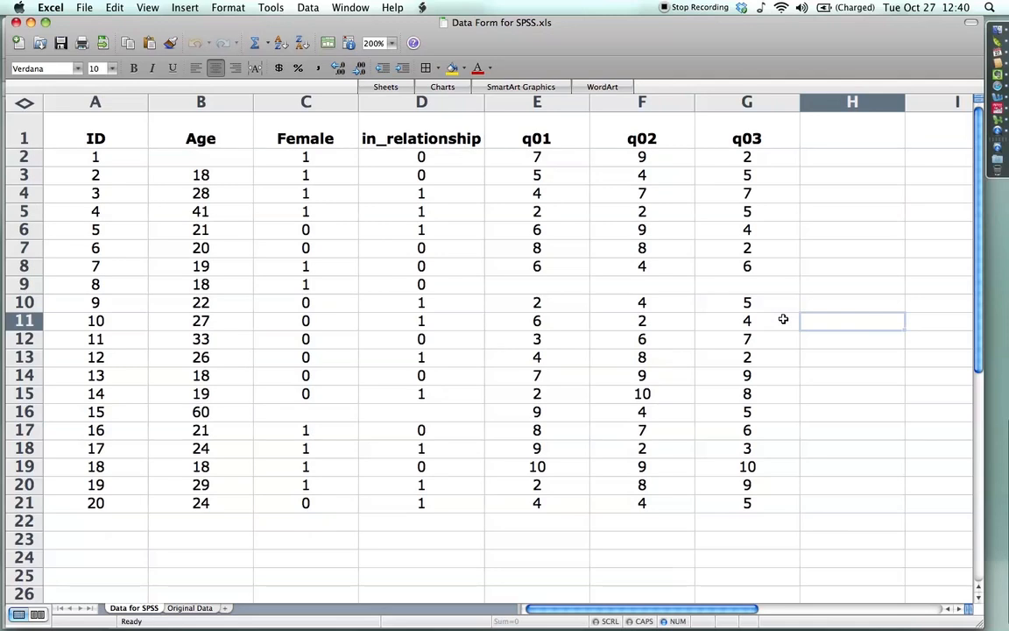
mouse_move(113, 128)
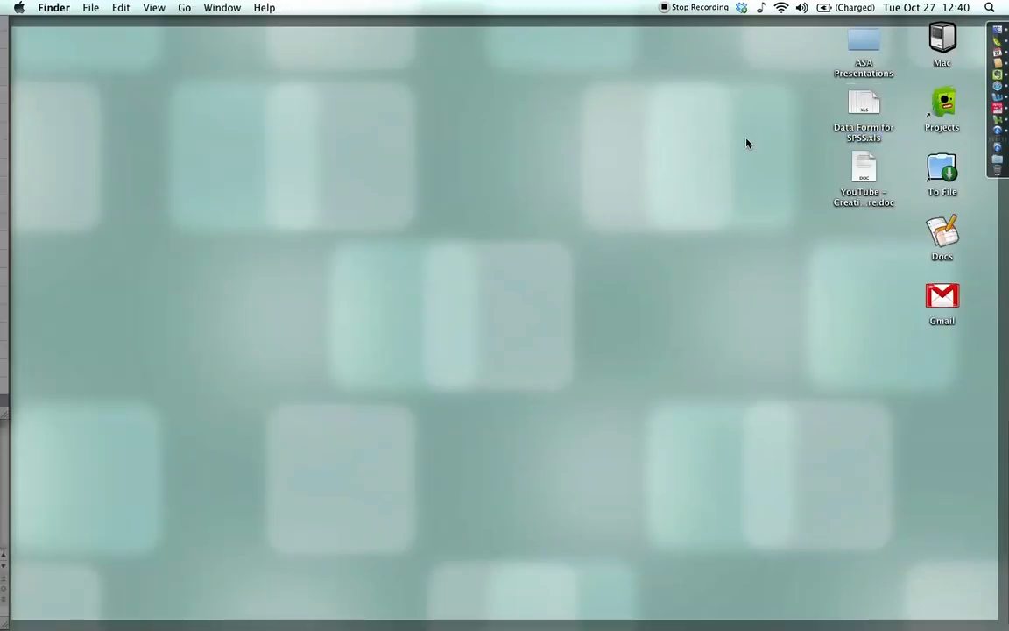
Launch PASW Statistics to an empty Untitled Data Editor
double_click(863, 103)
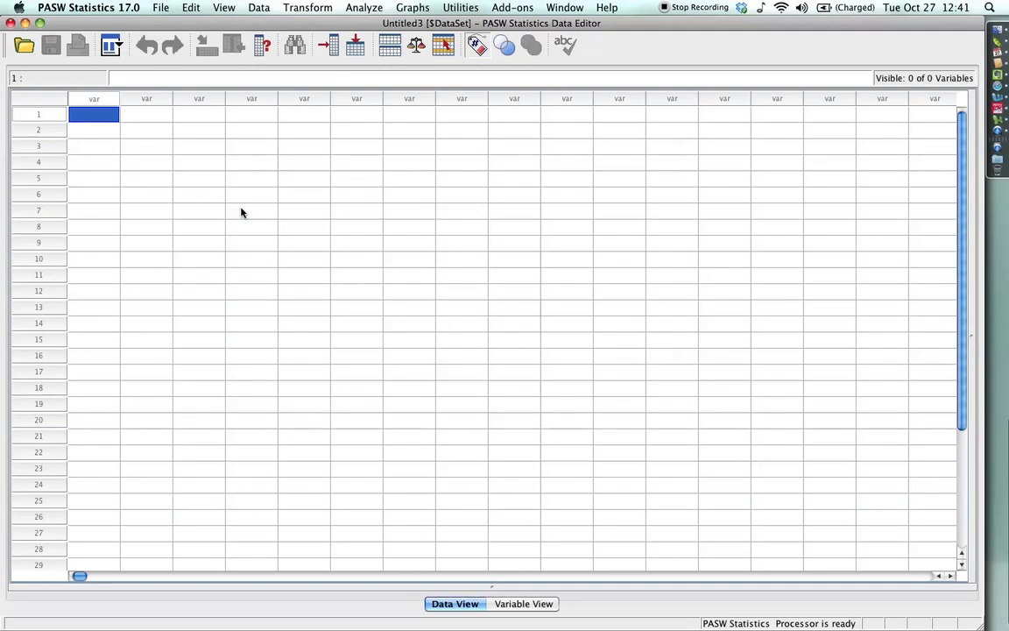
mouse_move(193, 187)
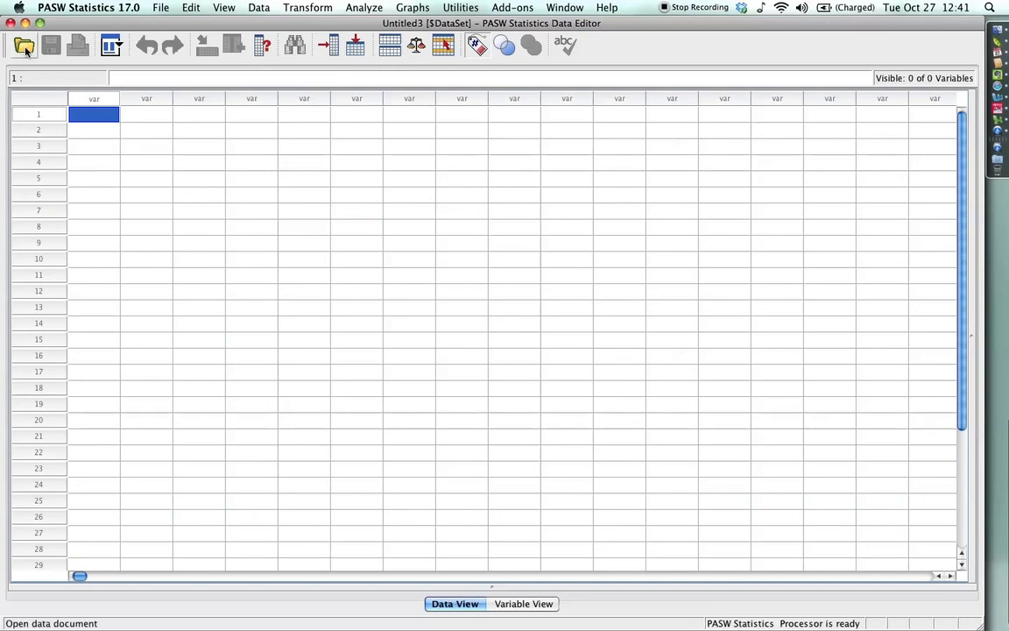
mouse_move(24, 45)
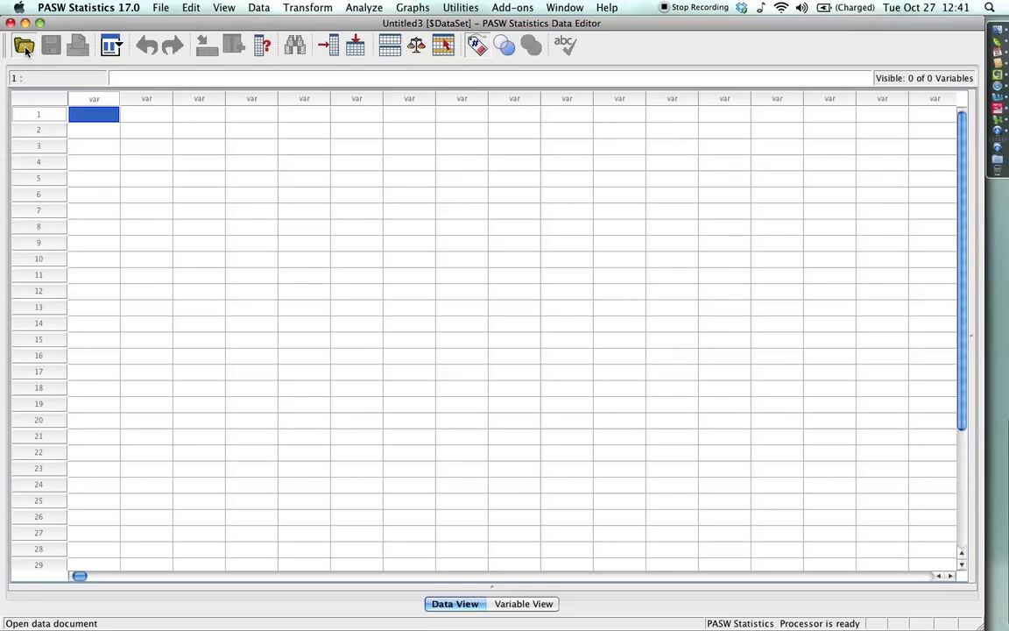
Attempt to open Data Form for SPSS.xls as Excel data and dismiss the file-in-use error
click(24, 45)
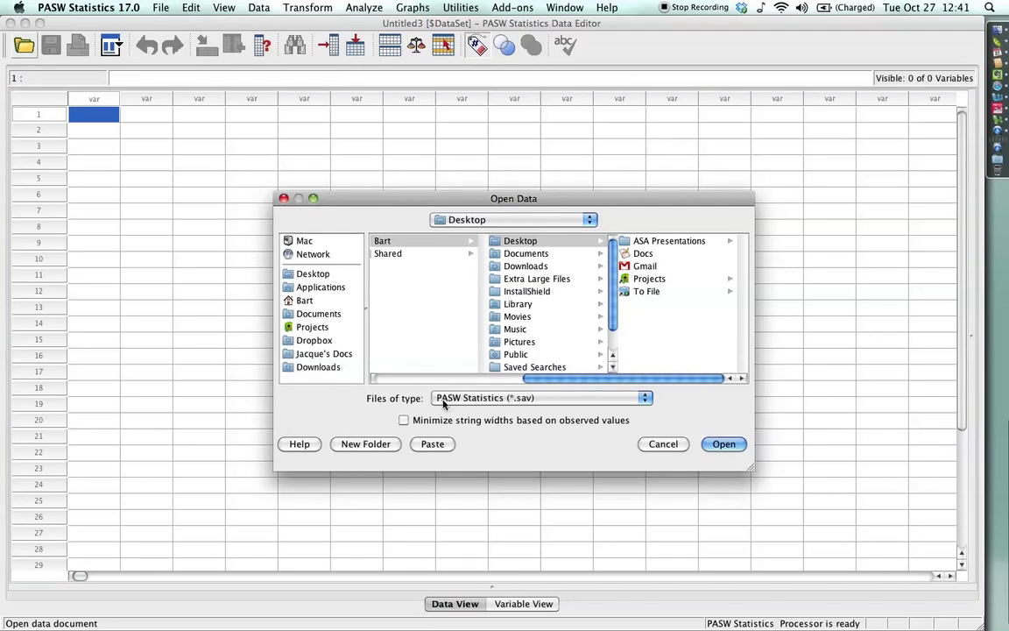
mouse_move(573, 406)
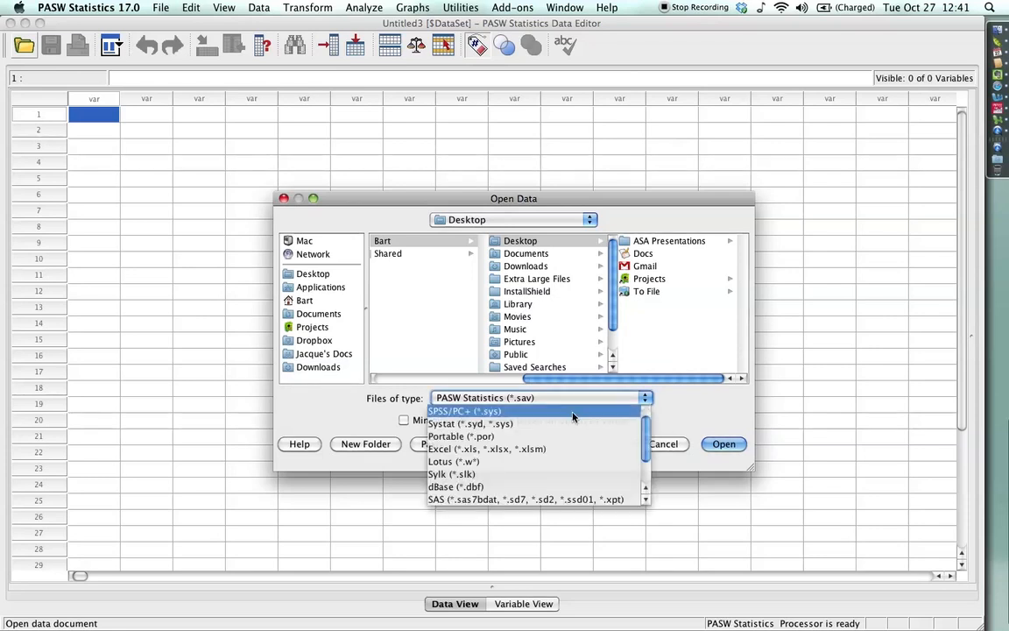
click(486, 448)
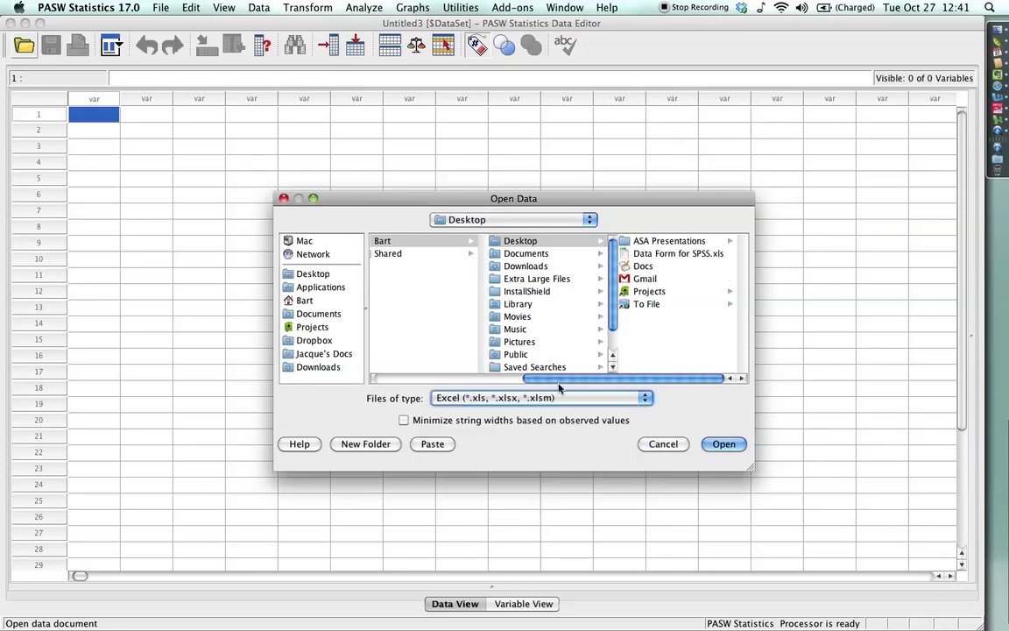
click(541, 253)
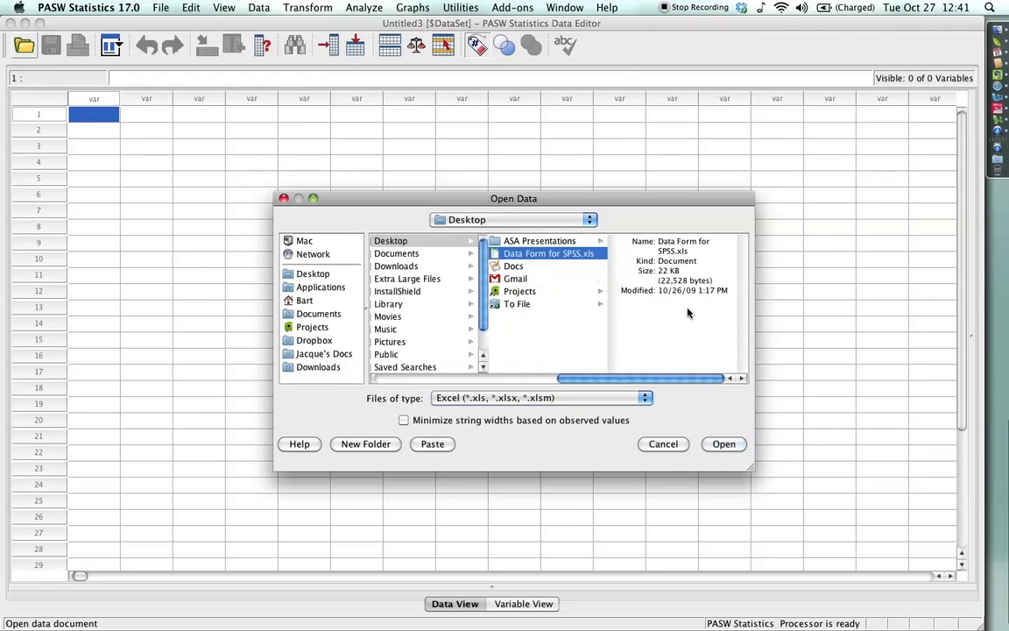
mouse_move(570, 266)
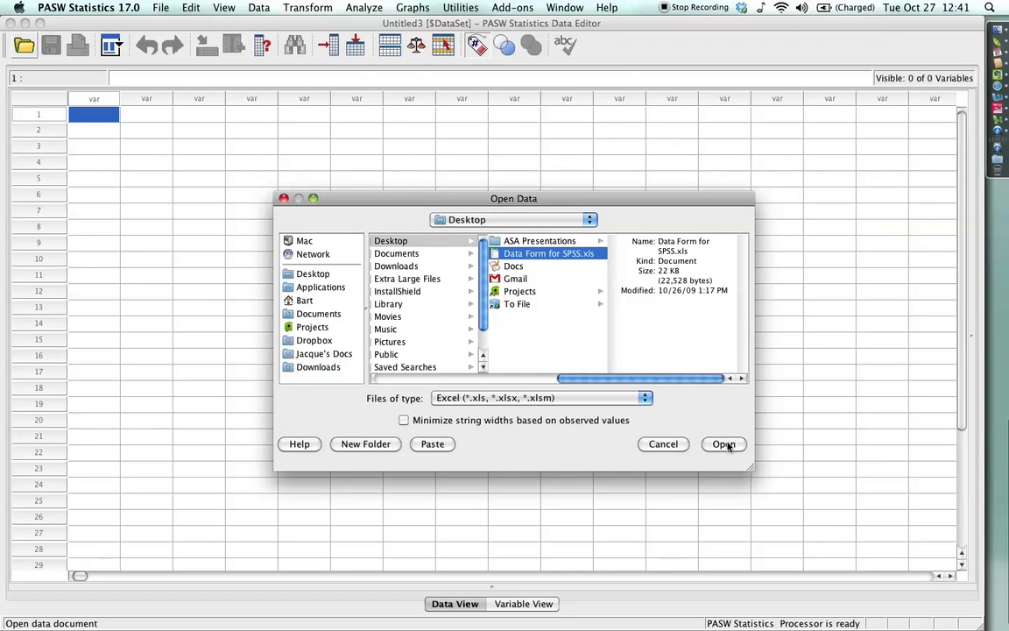
click(663, 445)
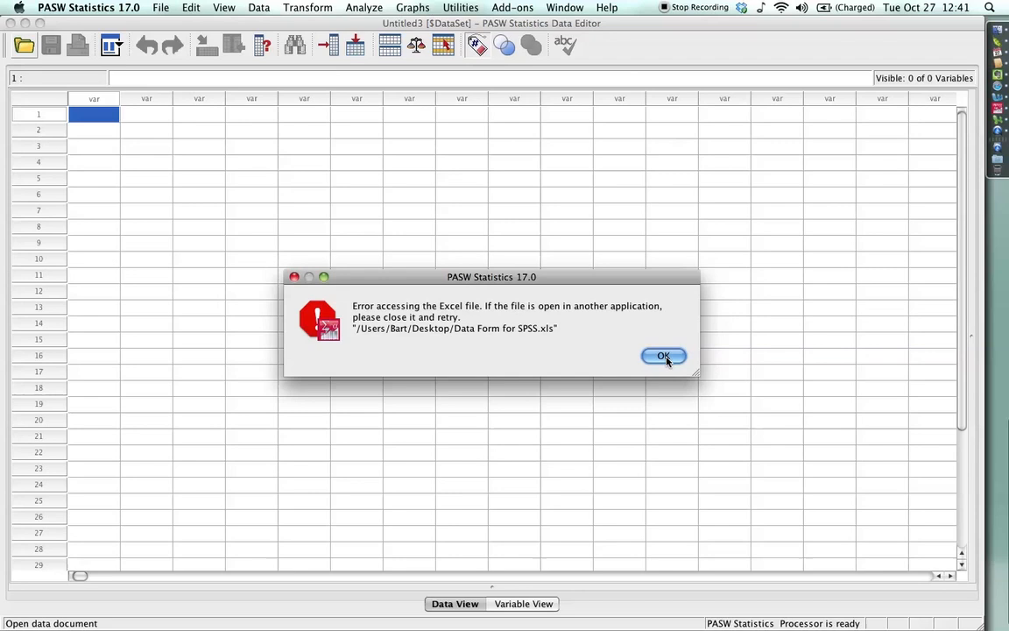
click(663, 356)
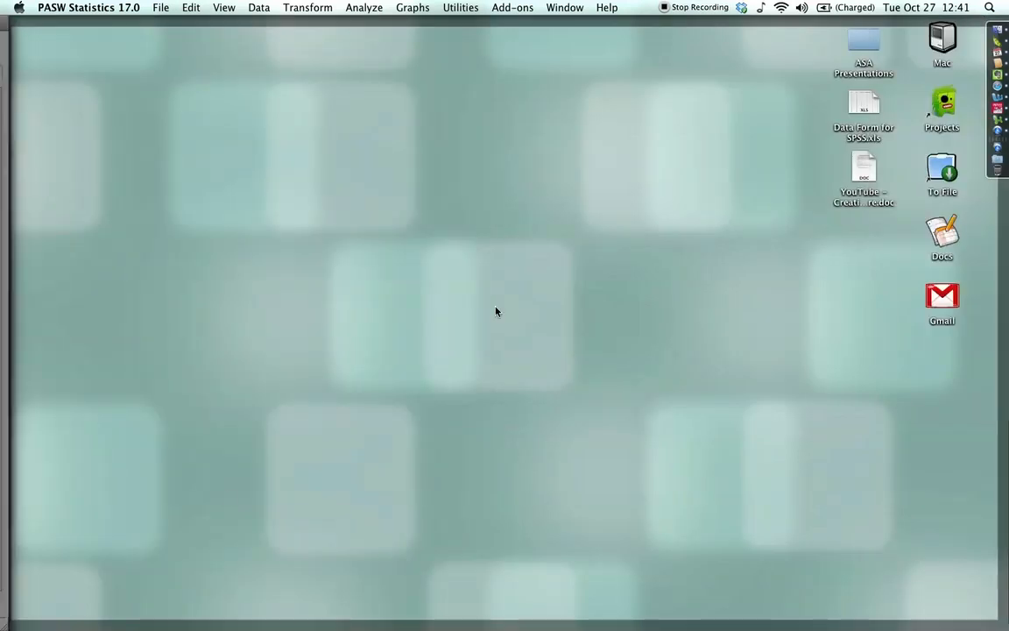
Open Data Form for SPSS.xls from the desktop in Excel
click(863, 103)
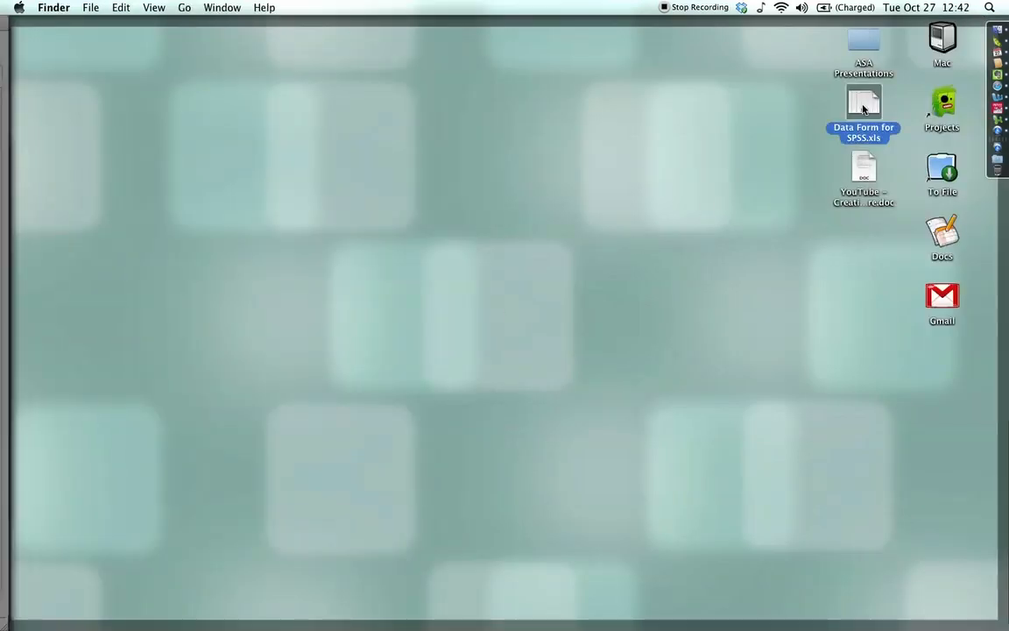
double_click(863, 102)
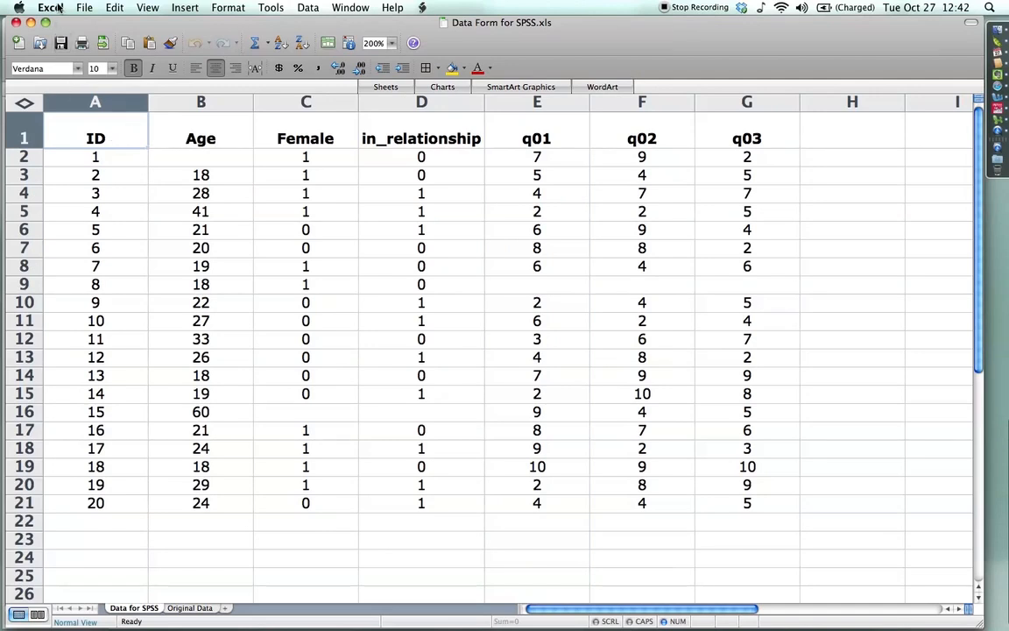
Save the sheet as Data Form for SPSS.txt in Tab Delimited Text format
click(84, 7)
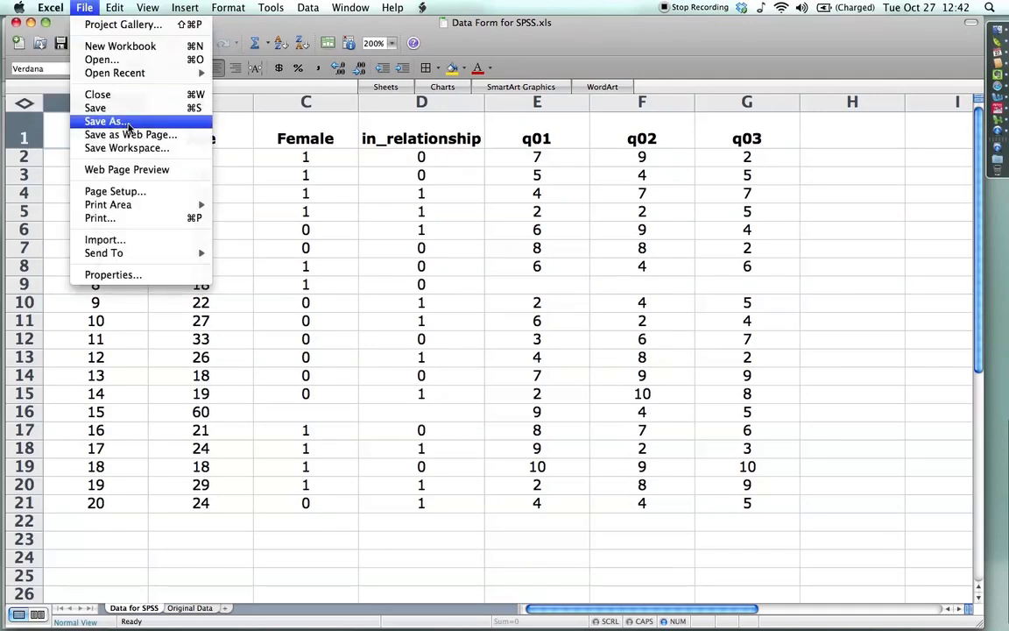
mouse_move(171, 121)
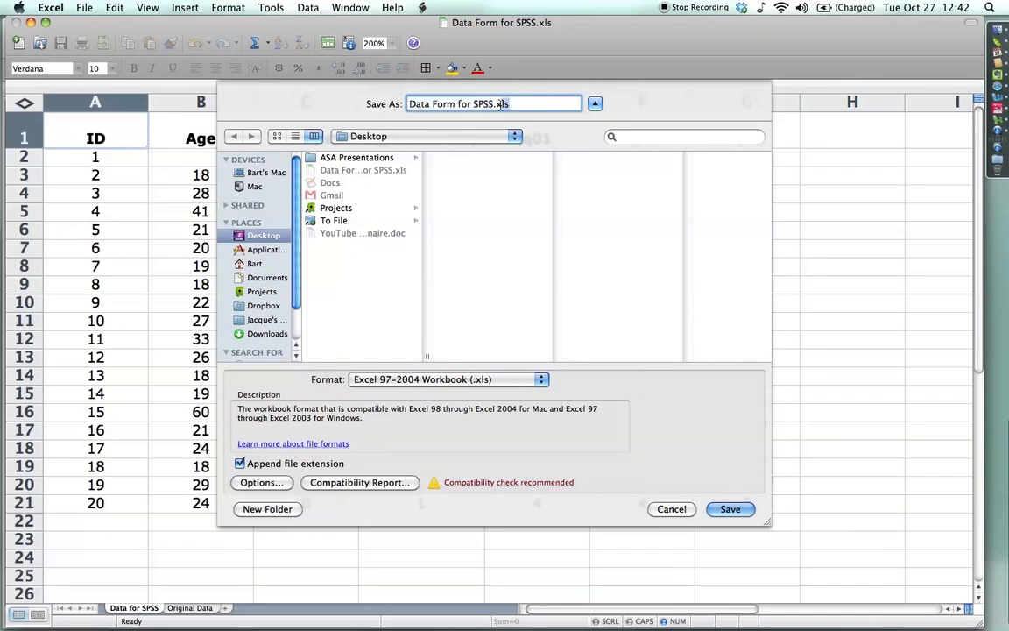
mouse_move(467, 302)
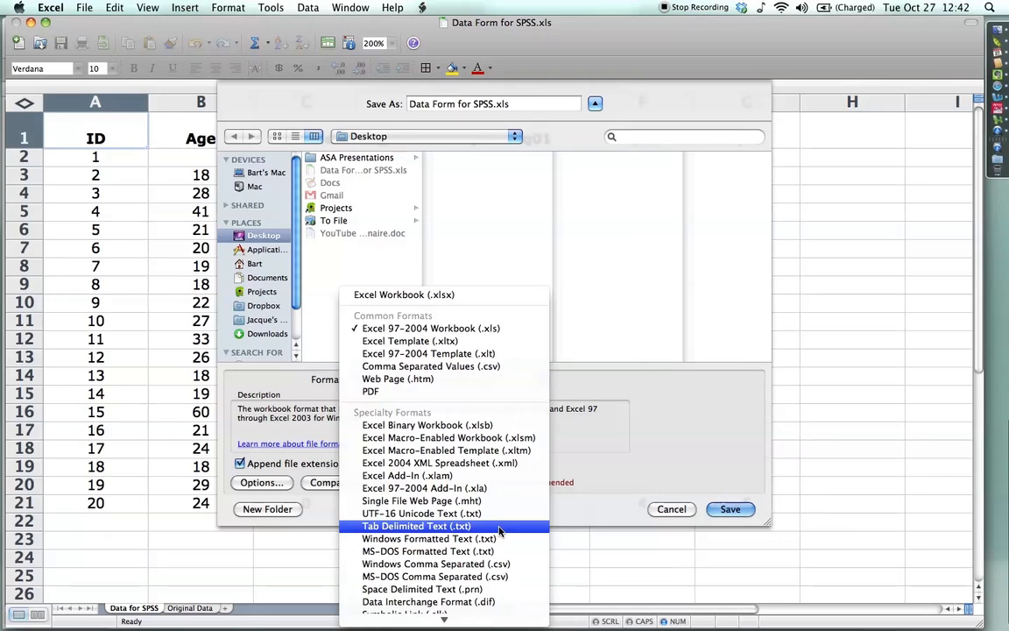
click(417, 526)
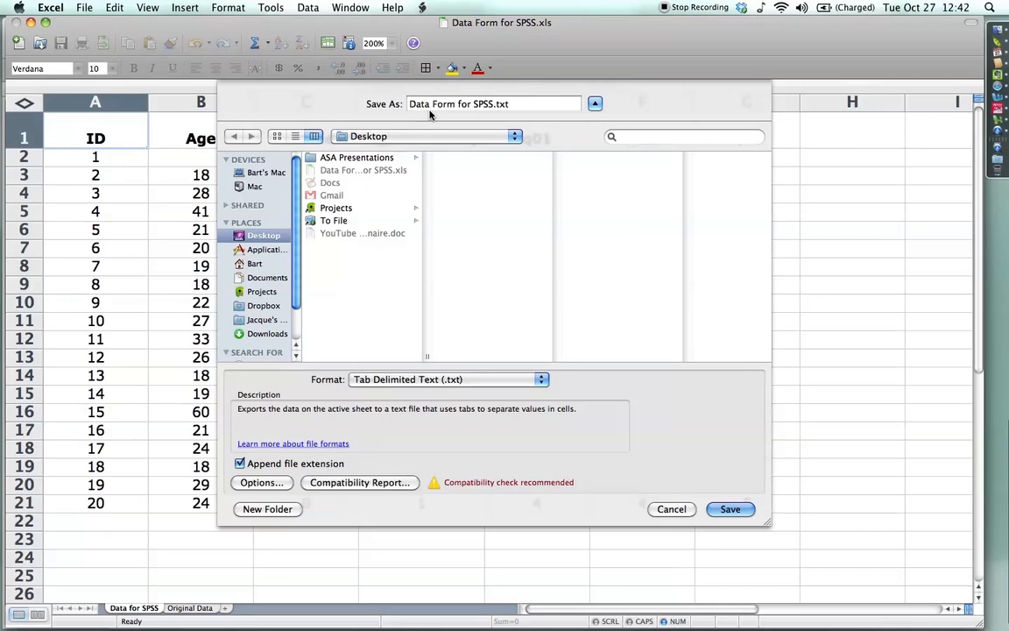
mouse_move(688, 485)
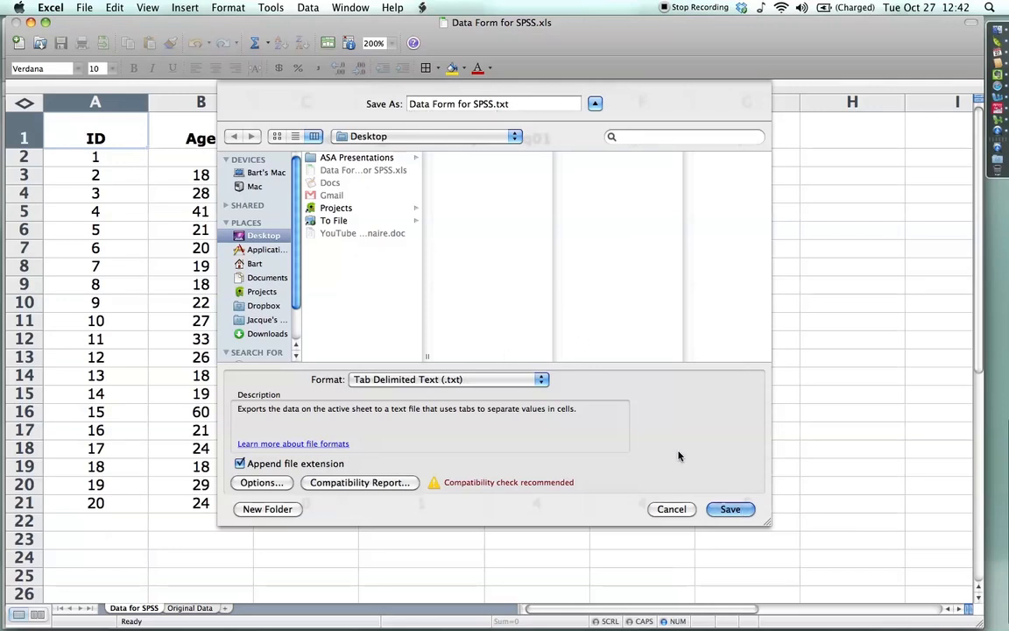
click(730, 510)
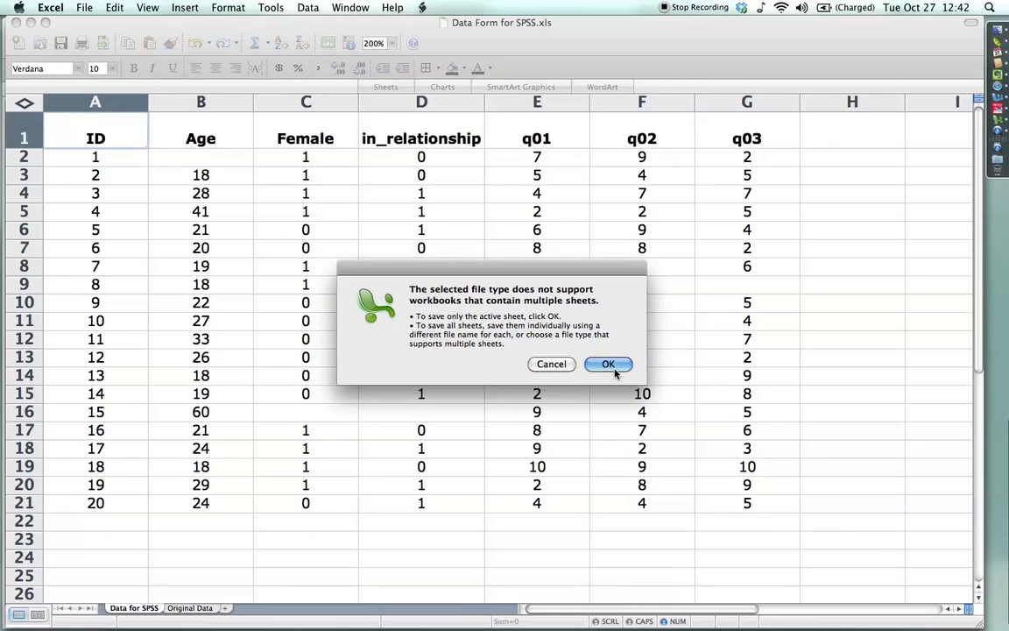
Accept saving only the active sheet and return to the desktop showing Data Form for SPSS.txt
click(608, 365)
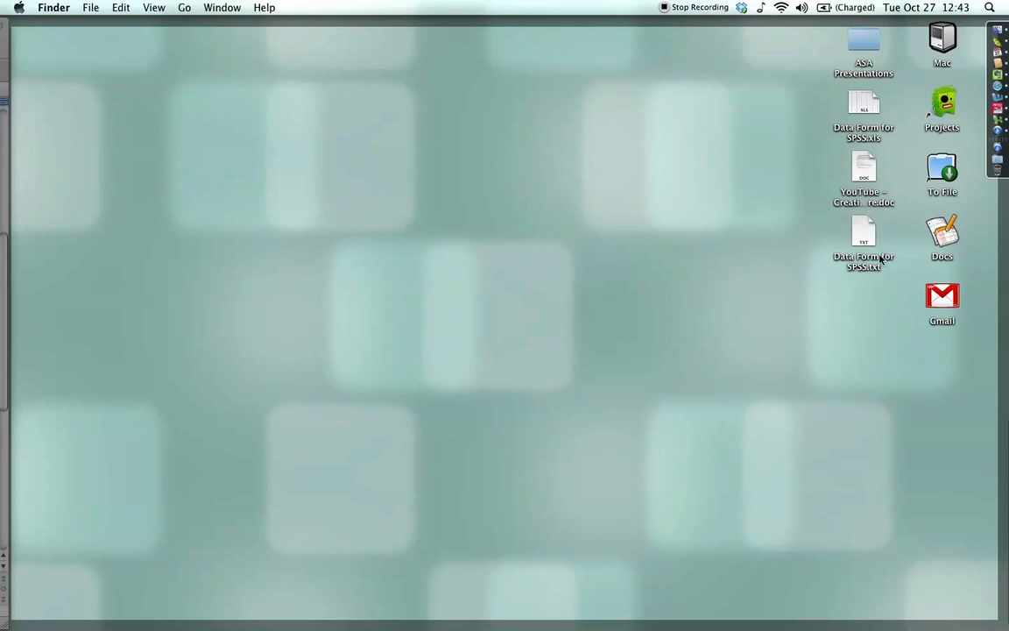
mouse_move(857, 273)
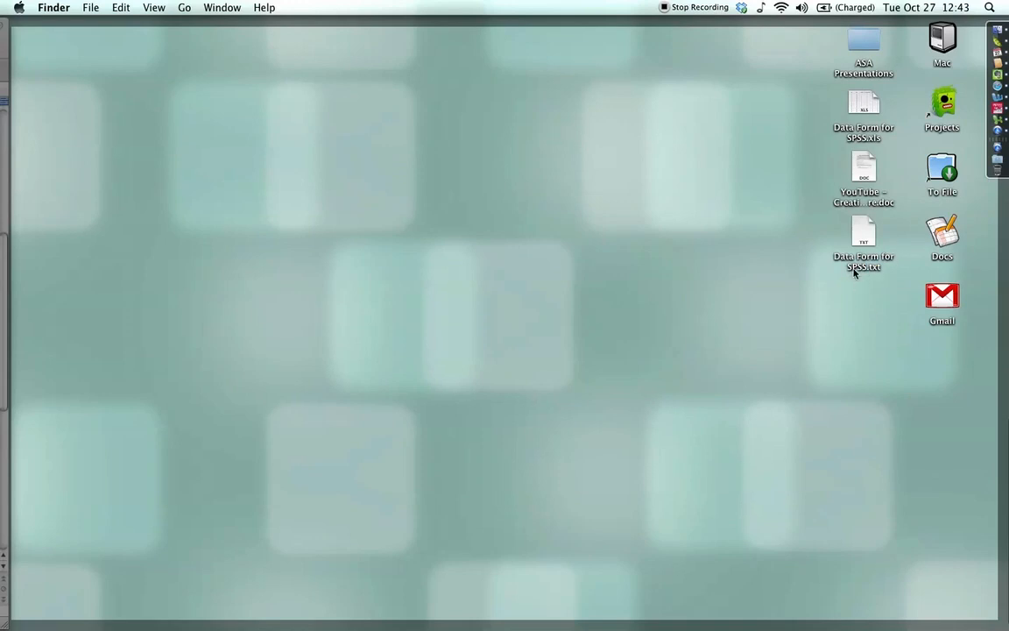
double_click(863, 166)
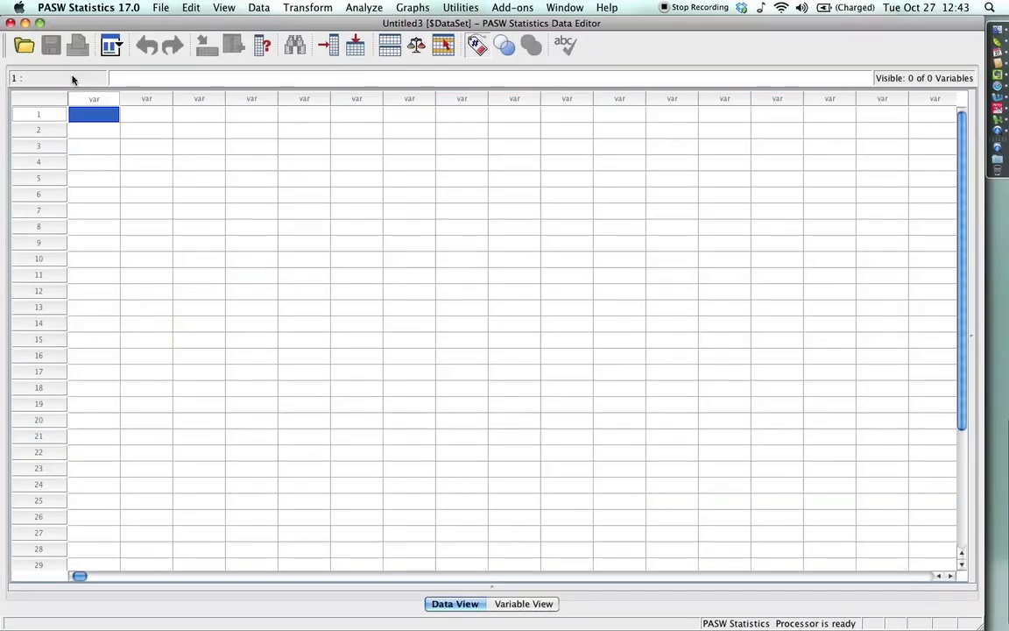
Open Data Form for SPSS.txt as text data, reaching Text Import Wizard step 1
click(24, 44)
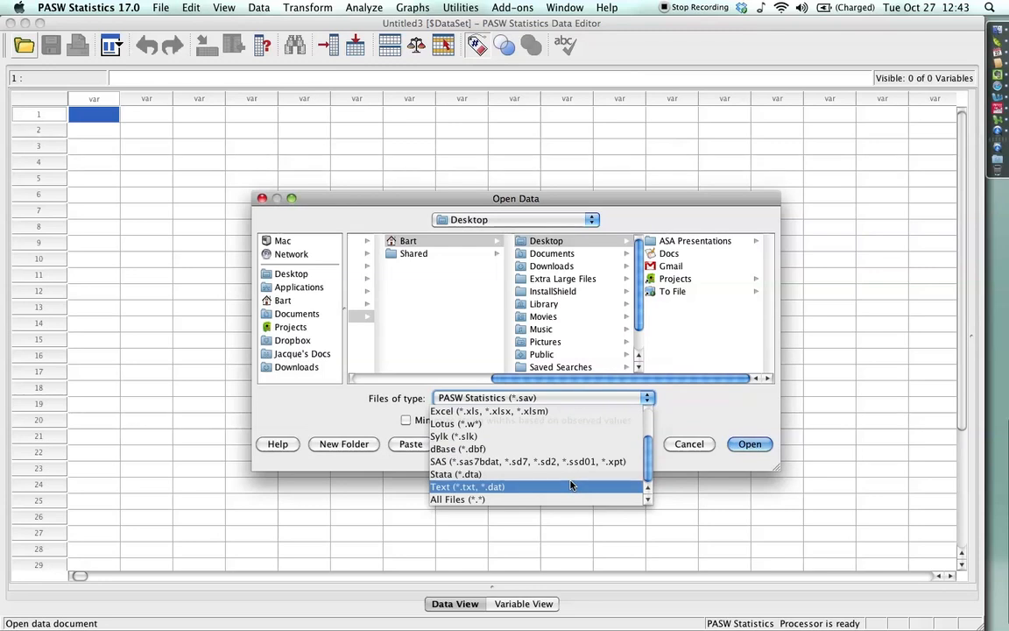
click(467, 486)
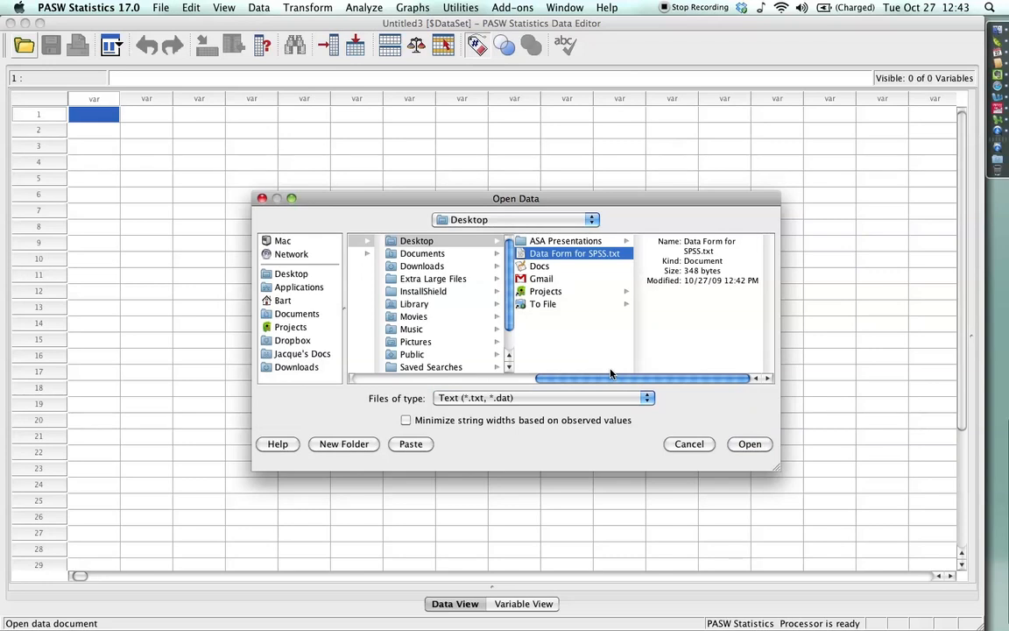
mouse_move(711, 447)
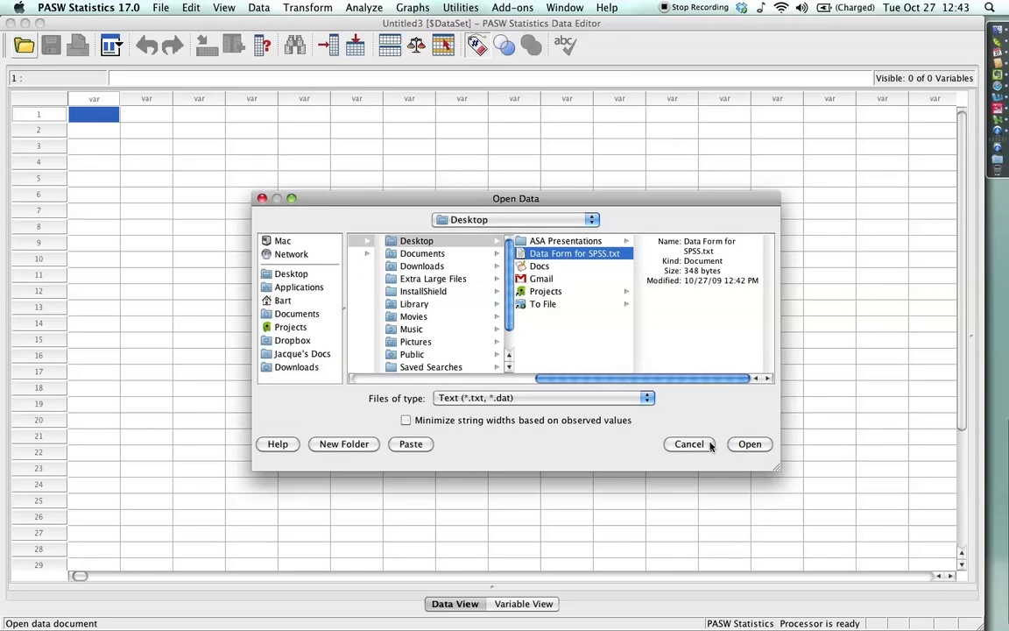
click(690, 443)
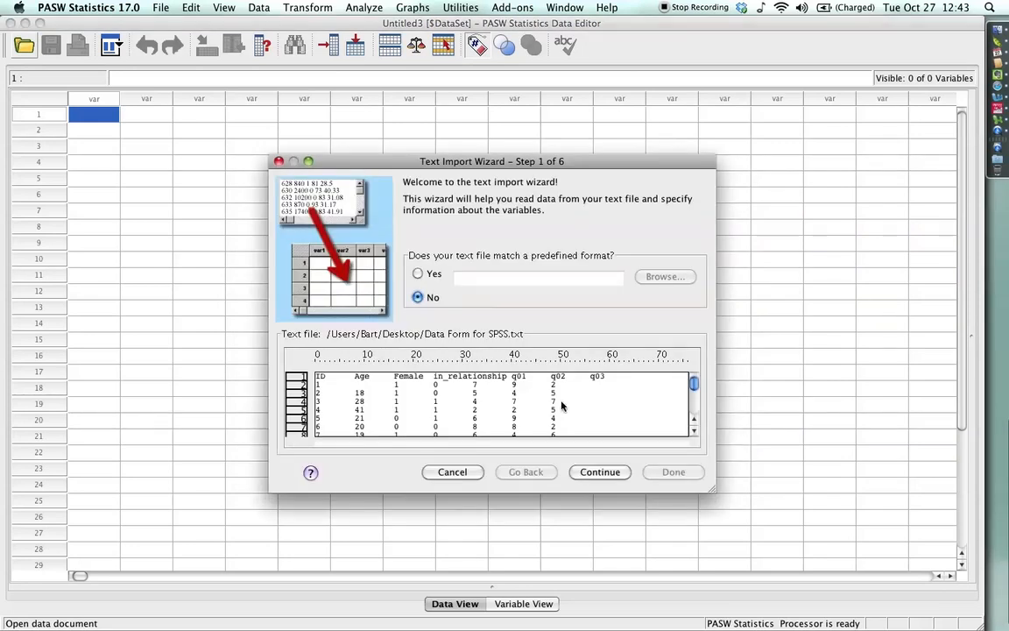
mouse_move(523, 313)
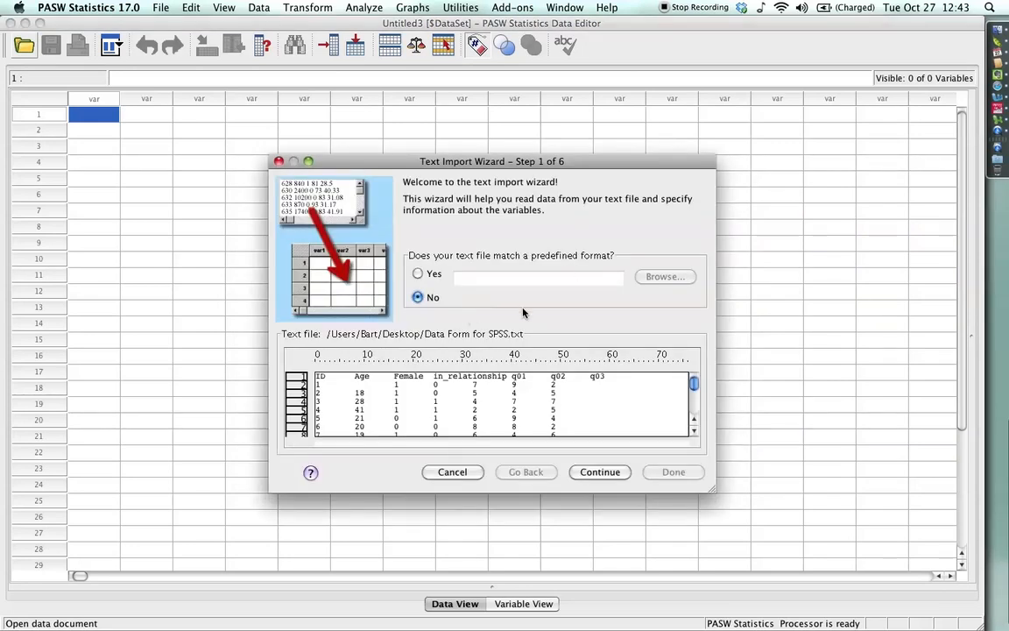
mouse_move(603, 495)
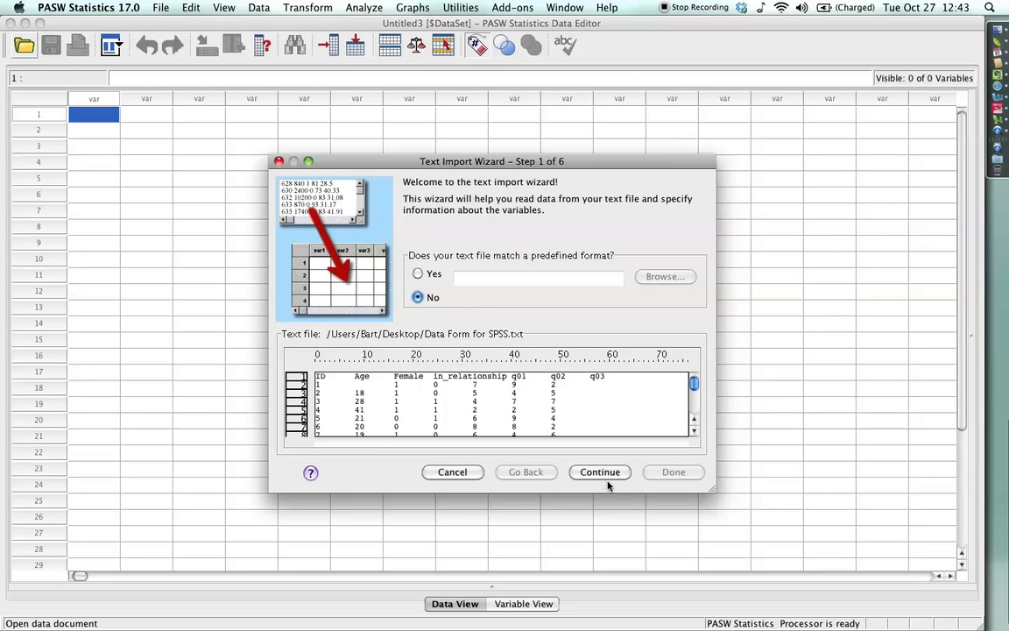
mouse_move(552, 381)
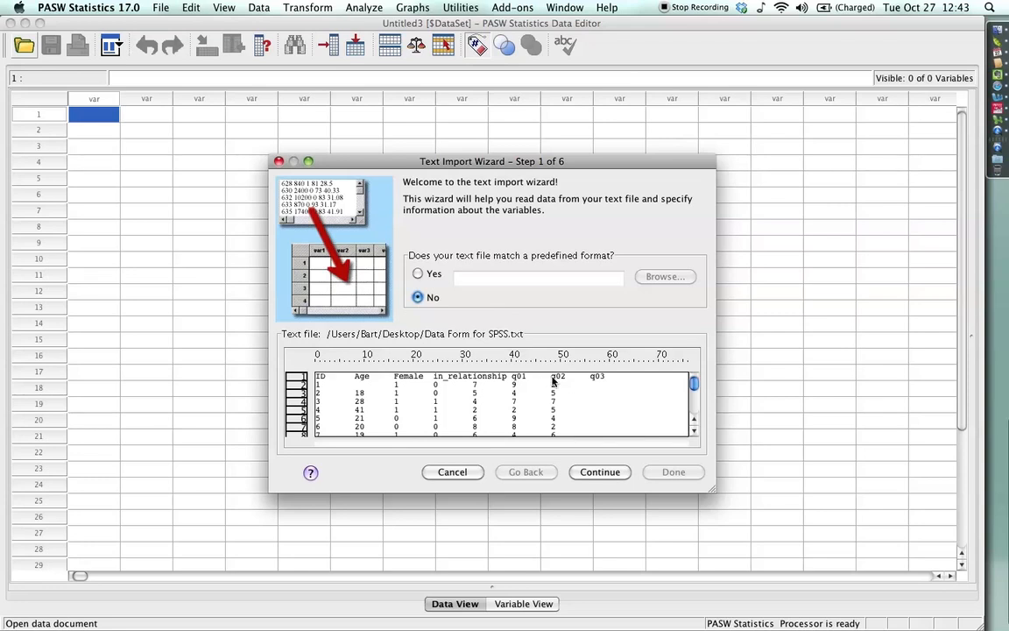
mouse_move(482, 377)
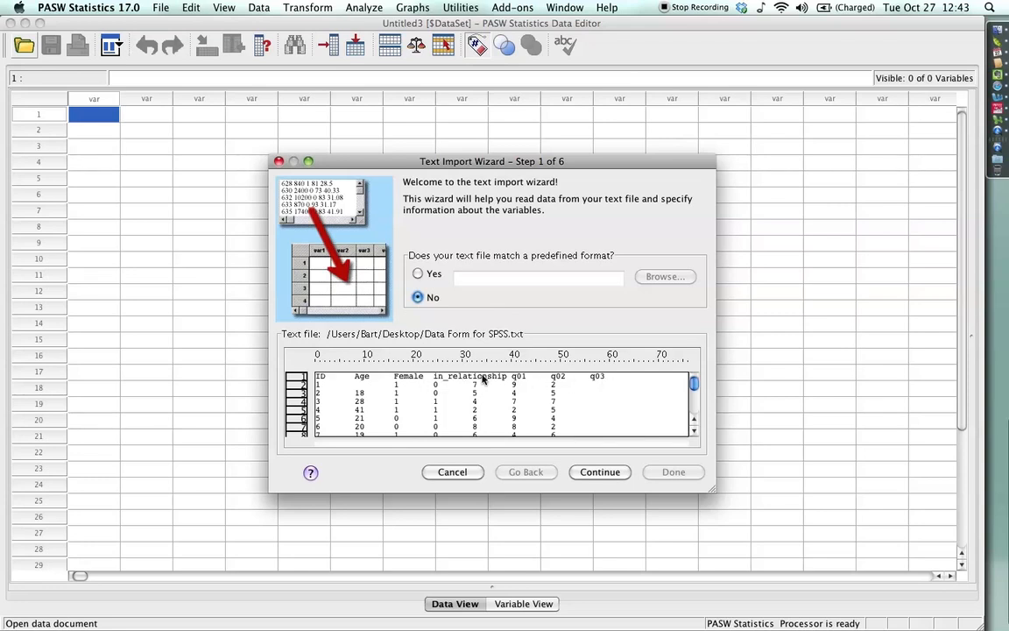
Read the file as delimited with variable names on the first line and cases starting at line 2
click(599, 471)
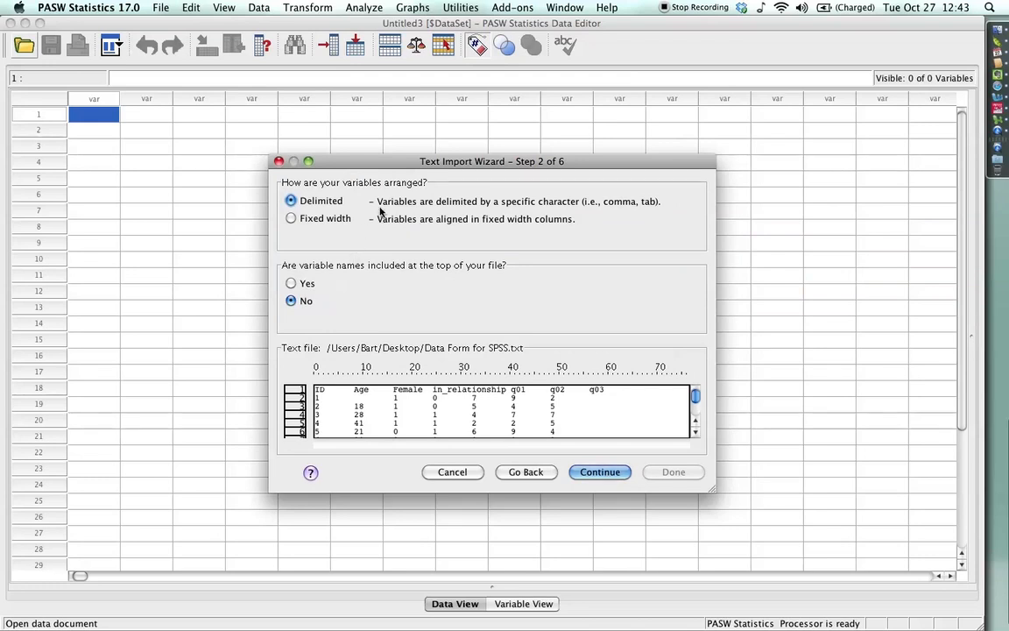
mouse_move(664, 202)
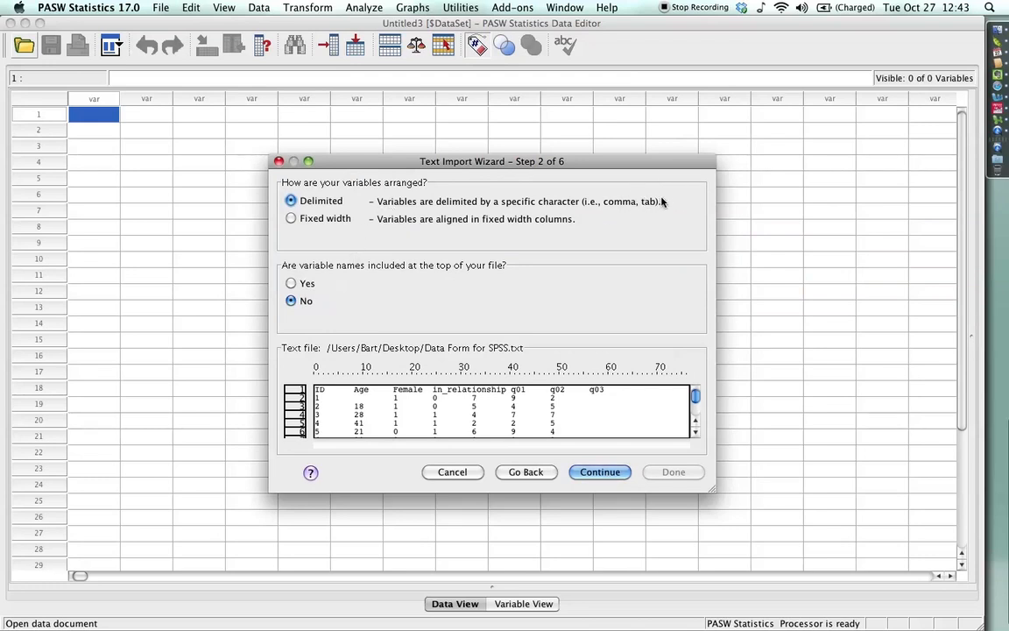
mouse_move(308, 281)
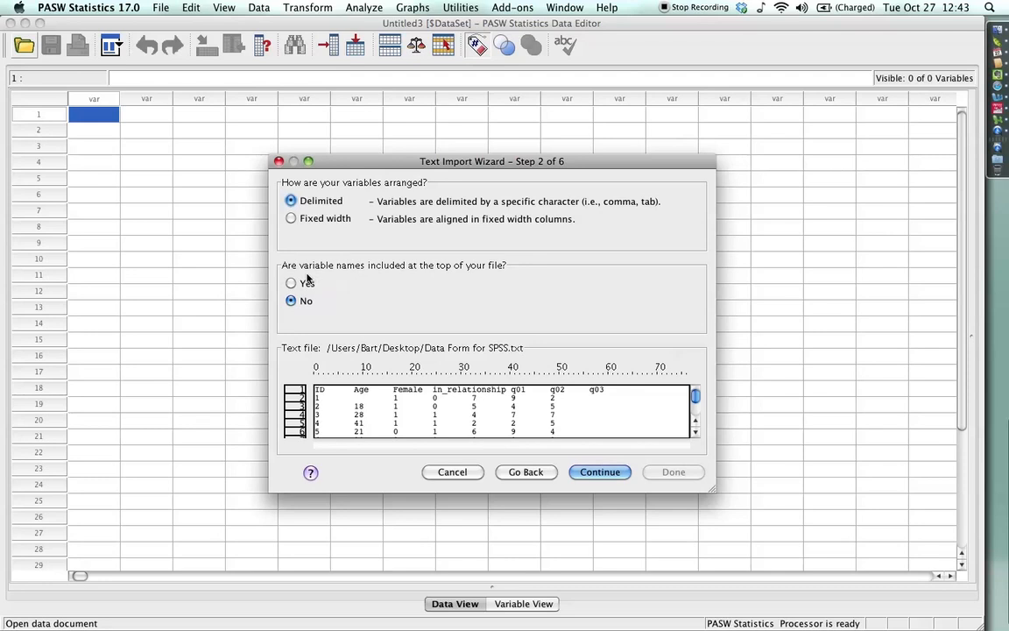
mouse_move(404, 396)
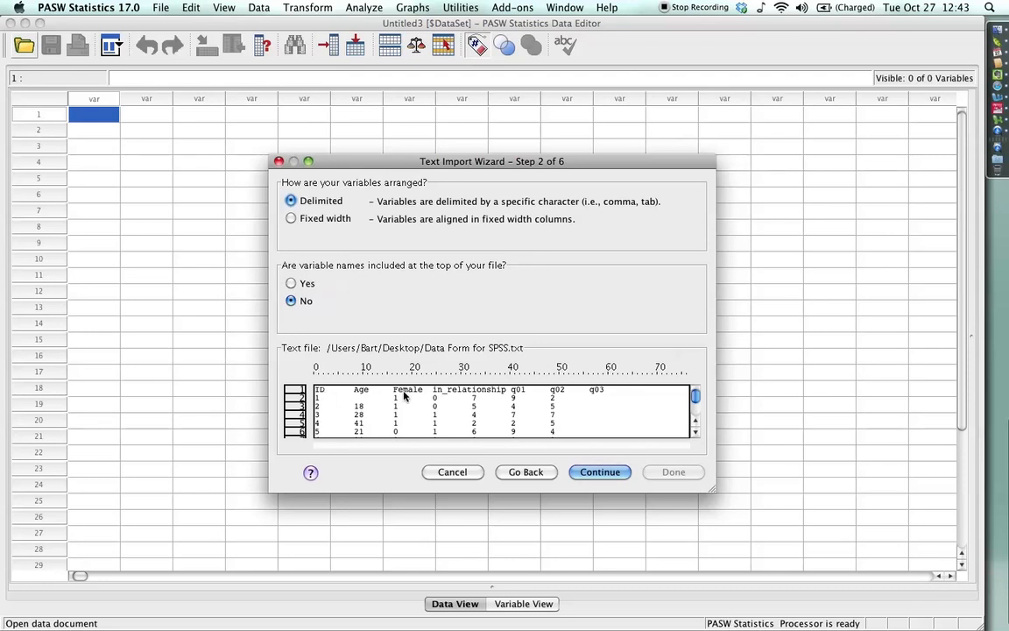
click(291, 283)
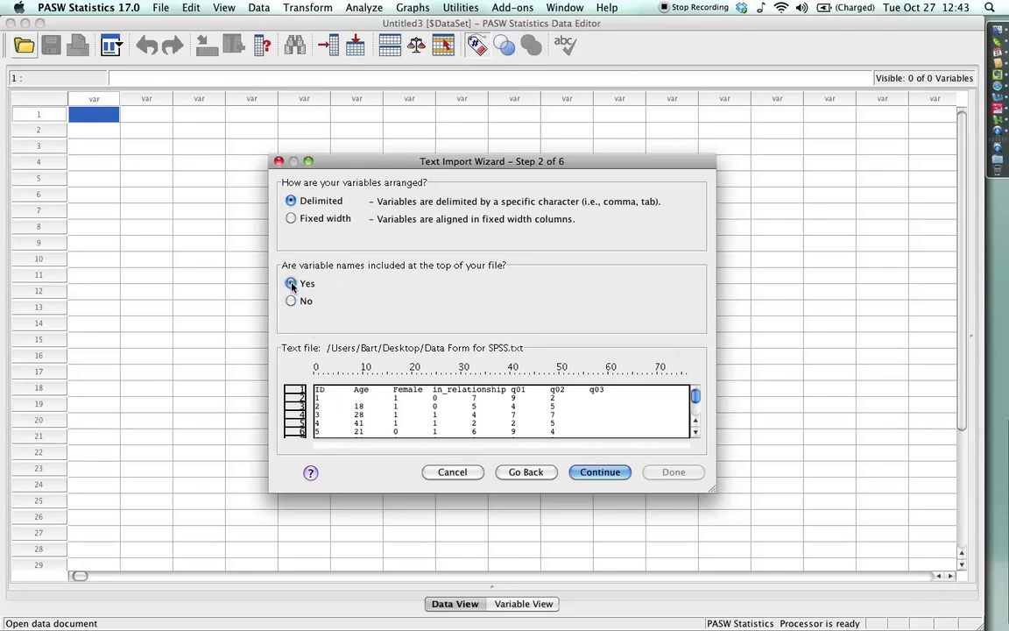
click(599, 472)
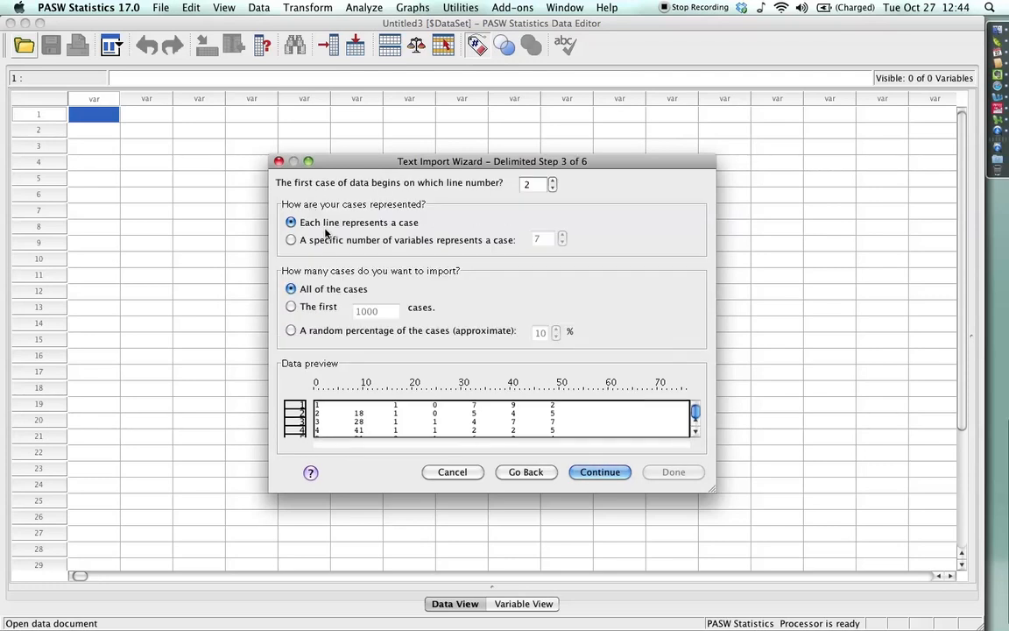
mouse_move(364, 283)
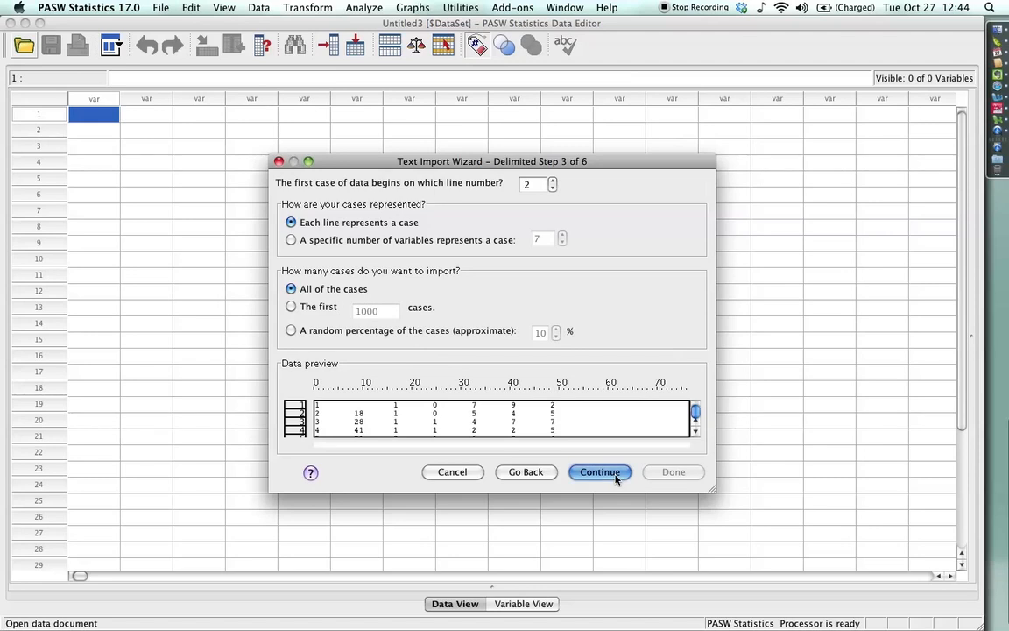
Keep Tab delimiter, no text qualifier and default variable formats, importing 7 variables with 20 cases
click(600, 472)
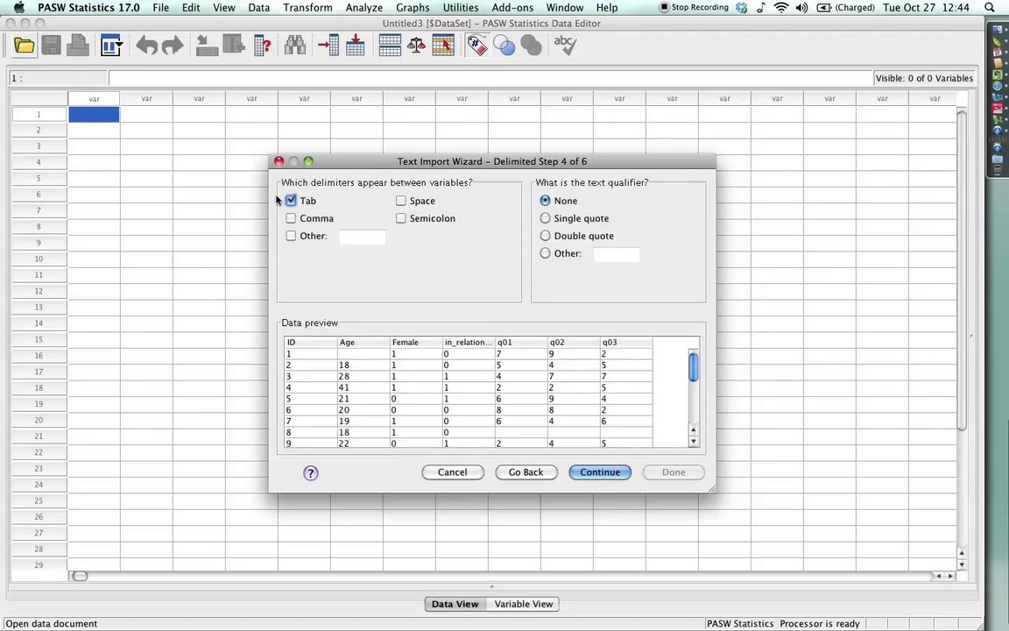
mouse_move(542, 264)
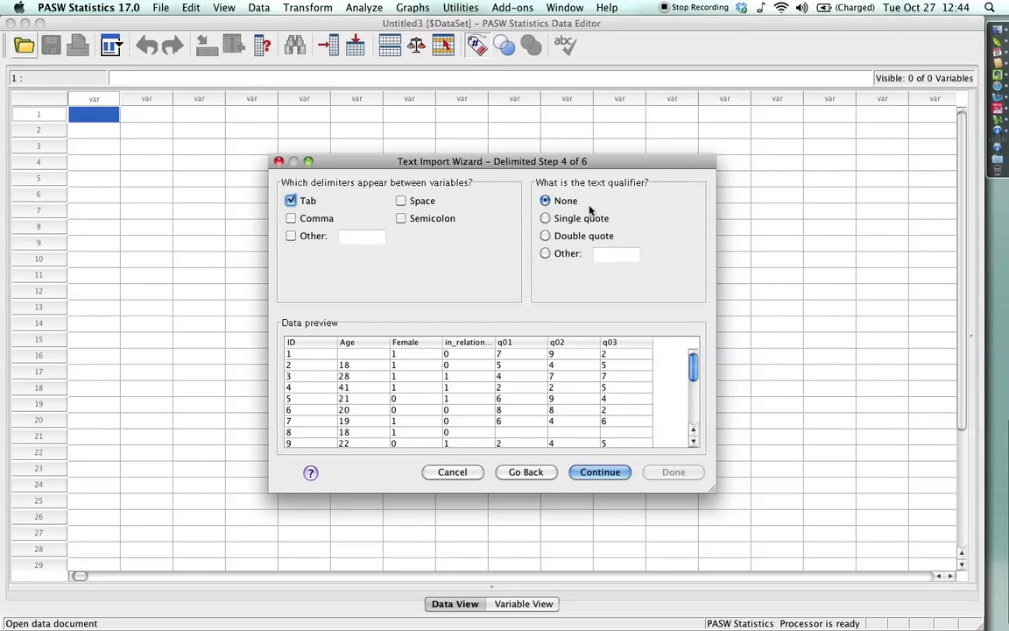
click(600, 471)
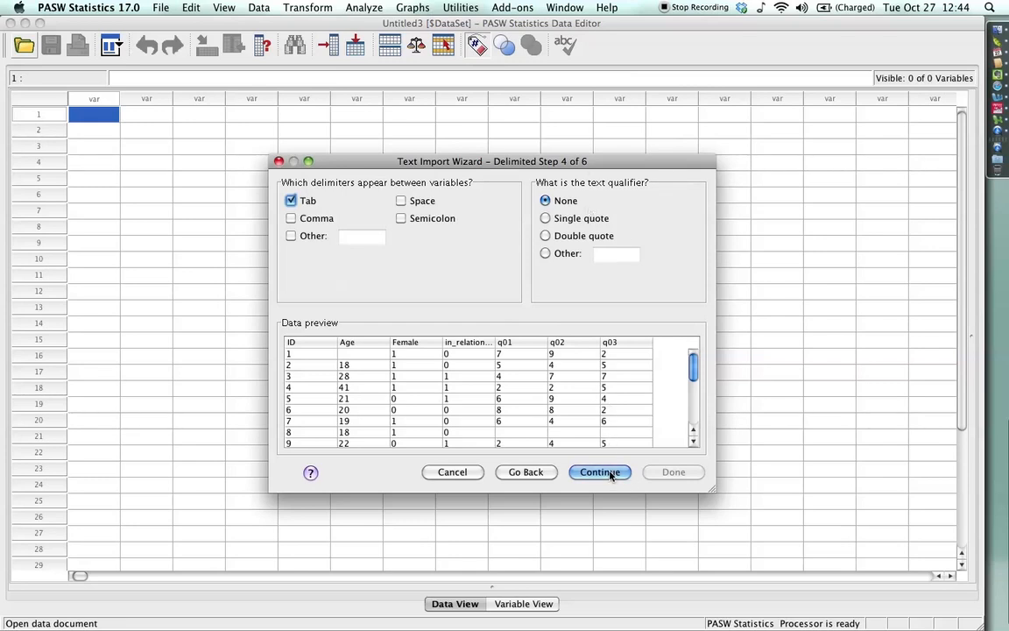
click(599, 472)
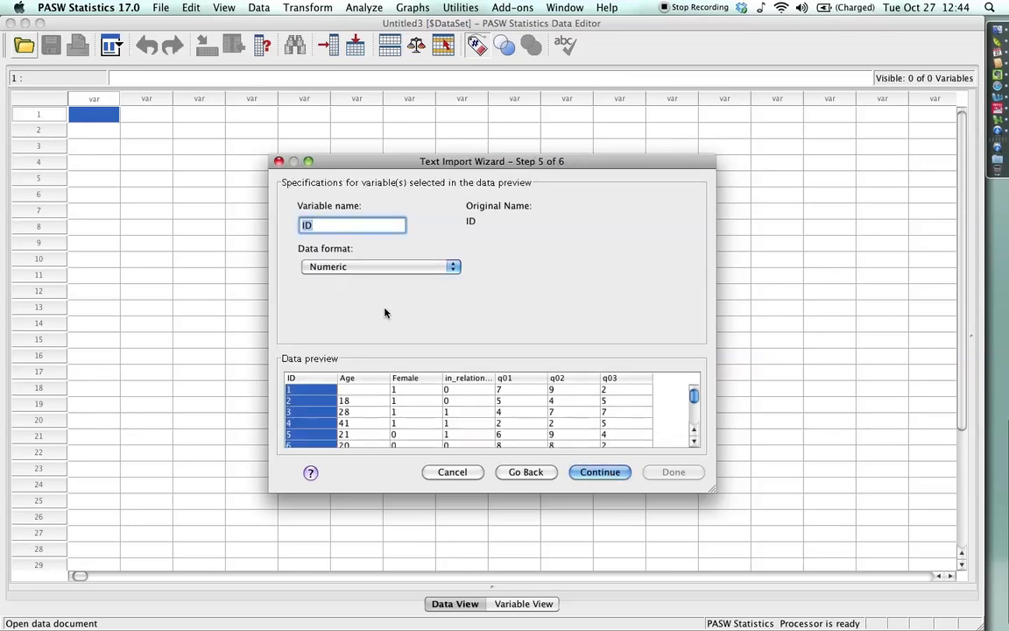
mouse_move(415, 275)
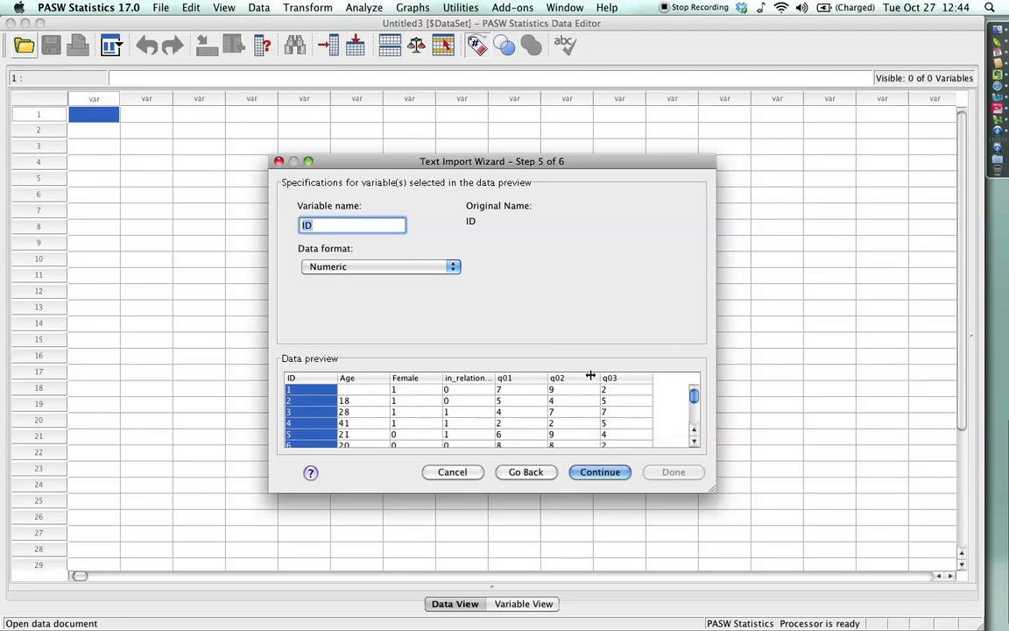
click(600, 471)
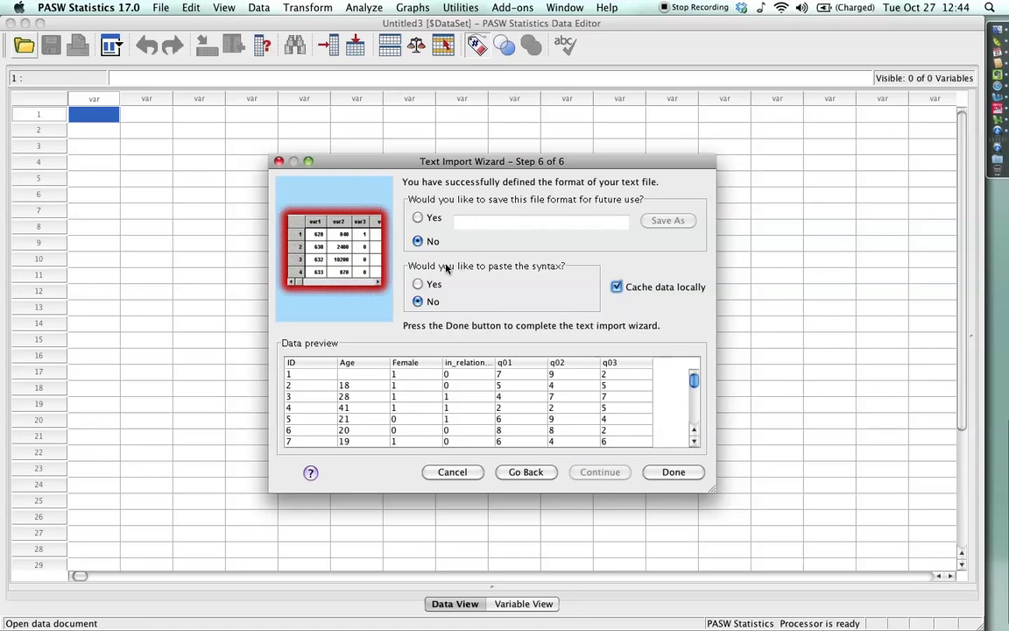
mouse_move(642, 419)
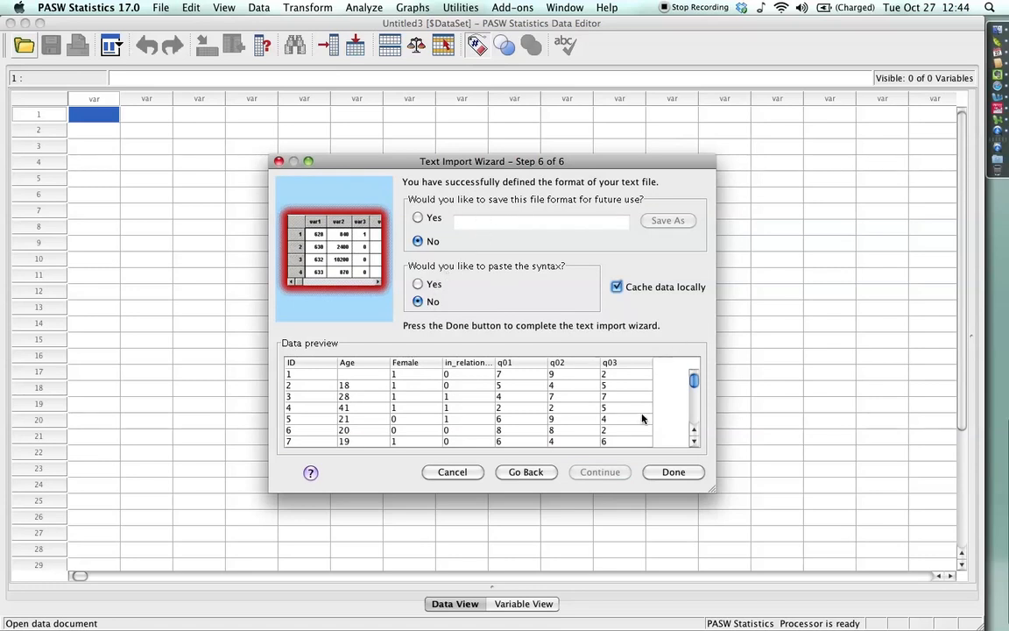
click(673, 471)
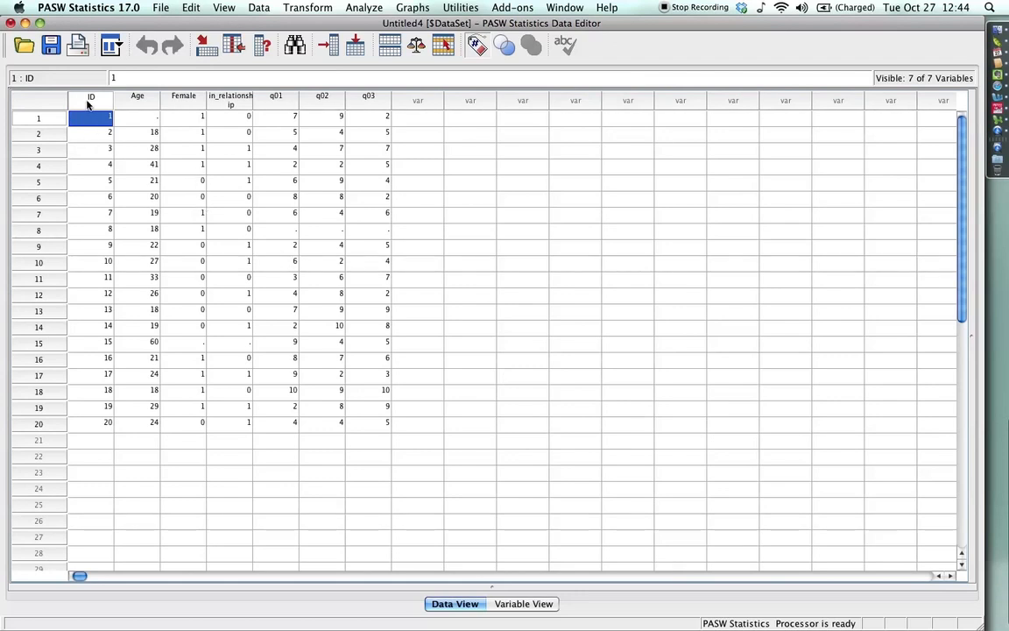
mouse_move(184, 106)
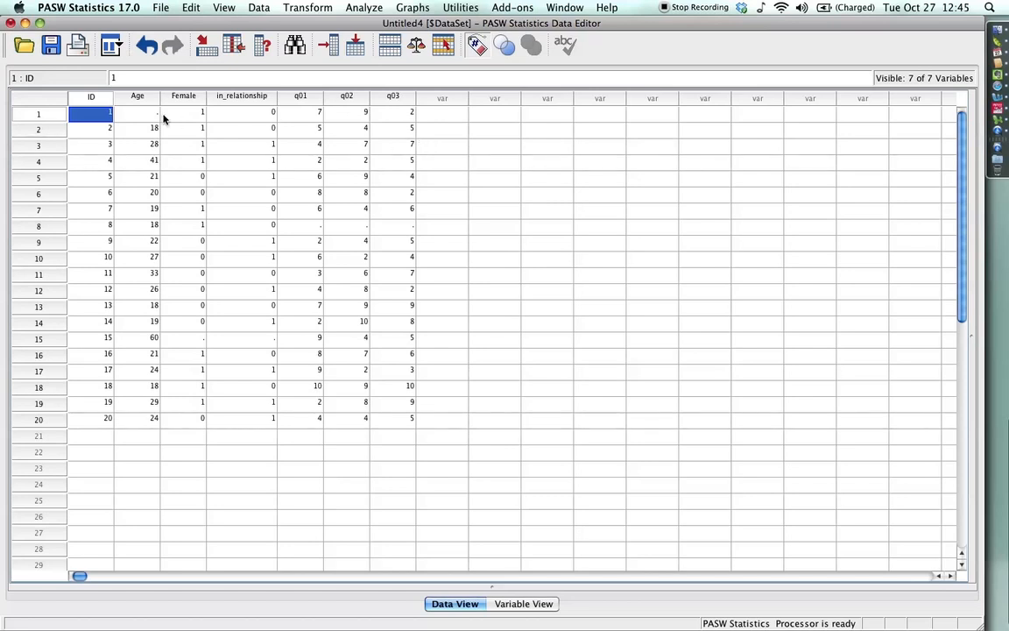
Select a data cell and start saving the imported dataset
click(138, 112)
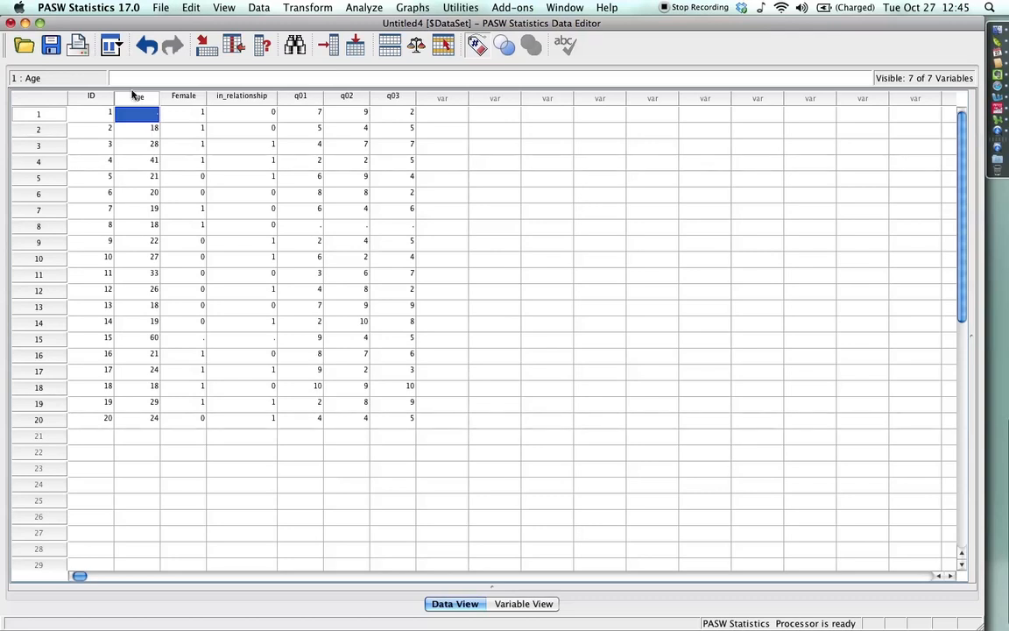
click(50, 45)
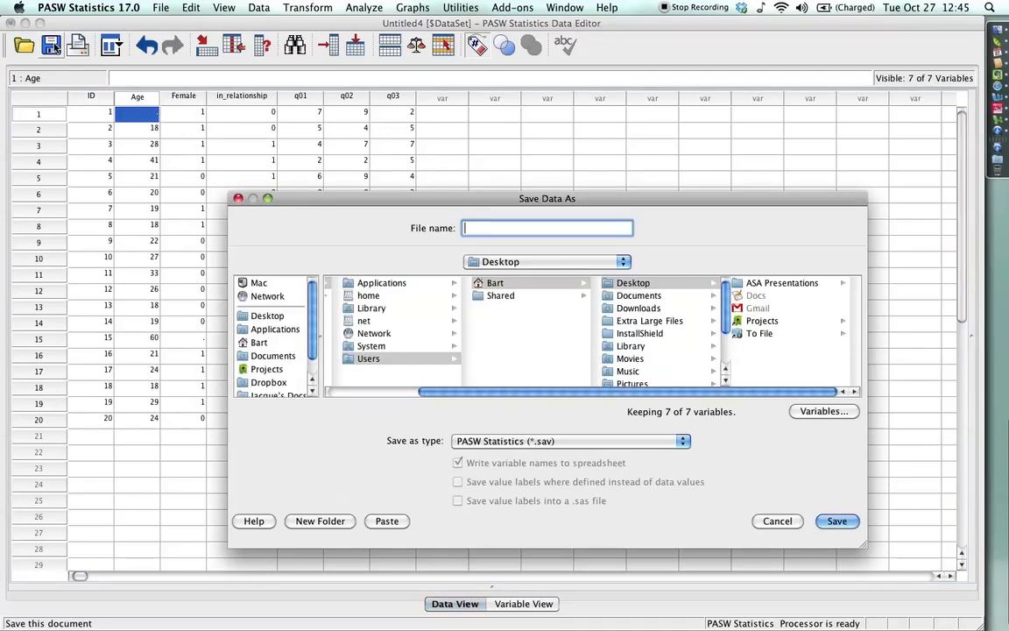
Save the dataset to the Desktop as 'Sample Data in SPSS.sav'
text(Sample Da)
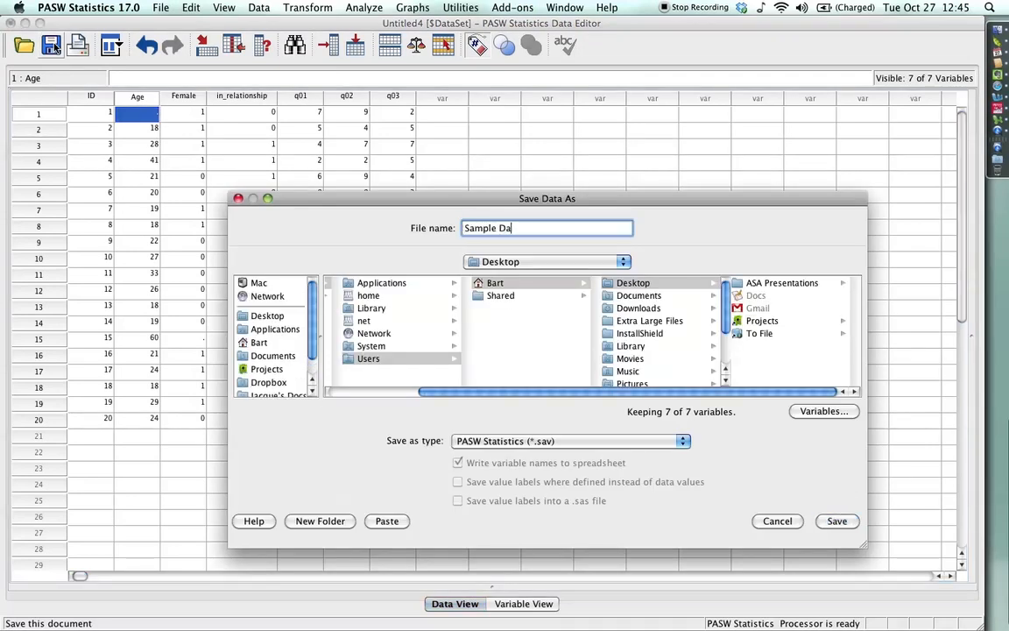
text(ta in SPSS)
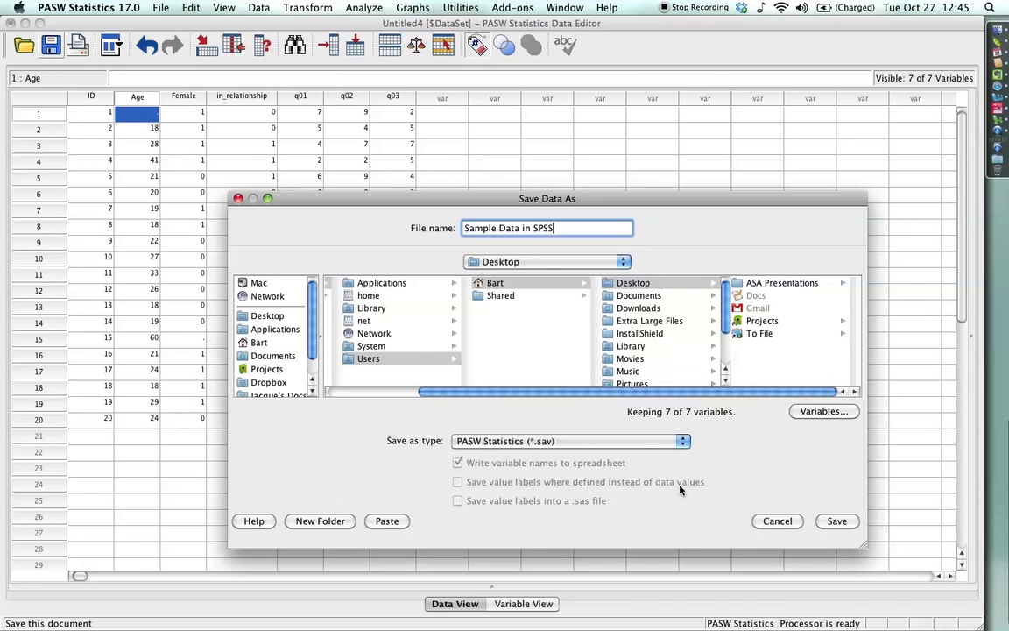
click(836, 520)
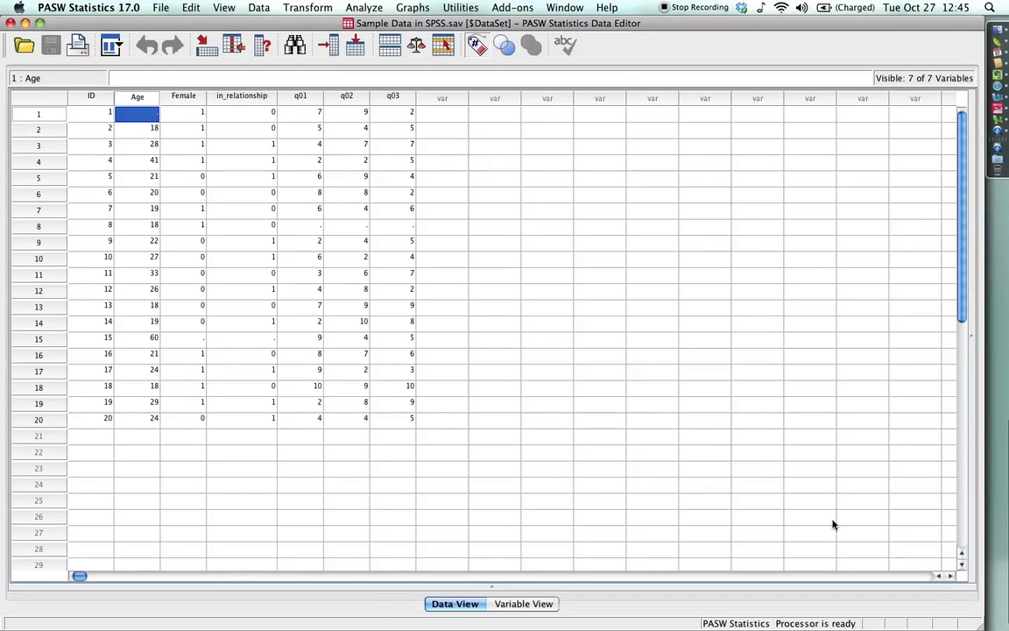
click(494, 242)
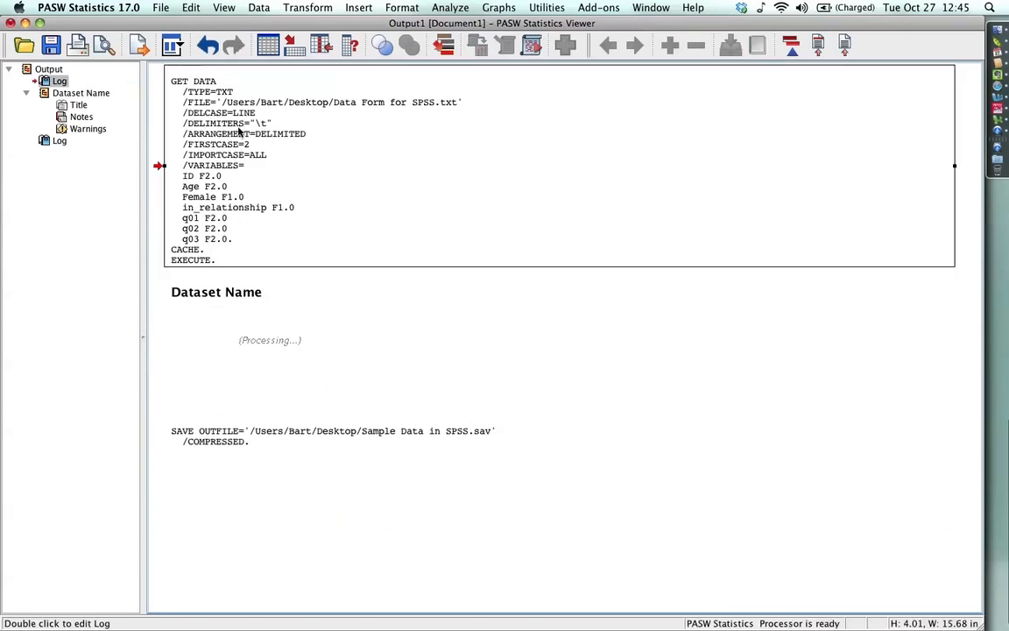
click(341, 430)
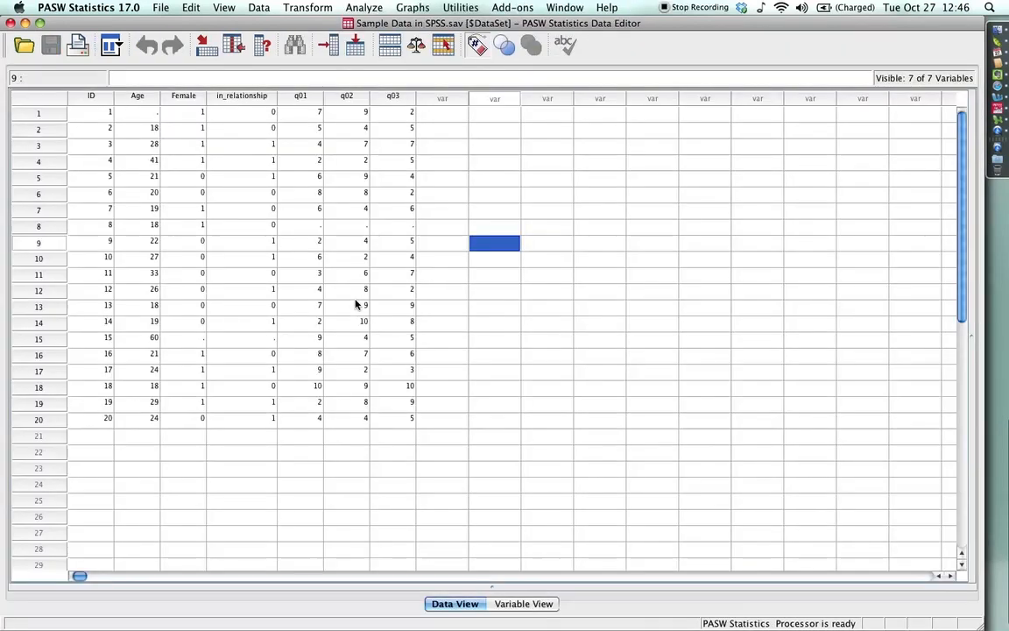
click(90, 112)
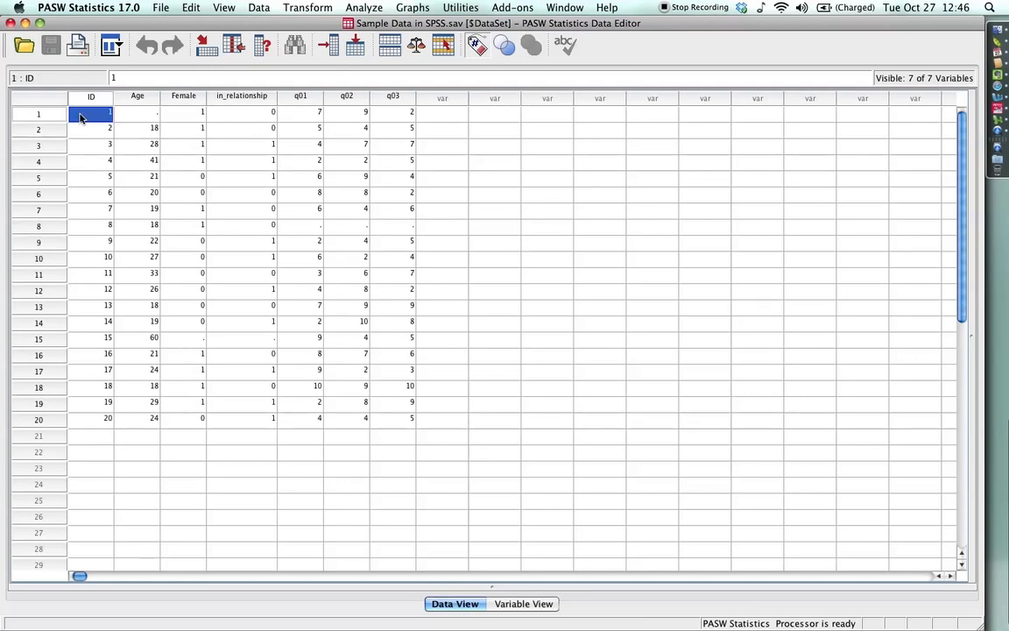
mouse_move(164, 114)
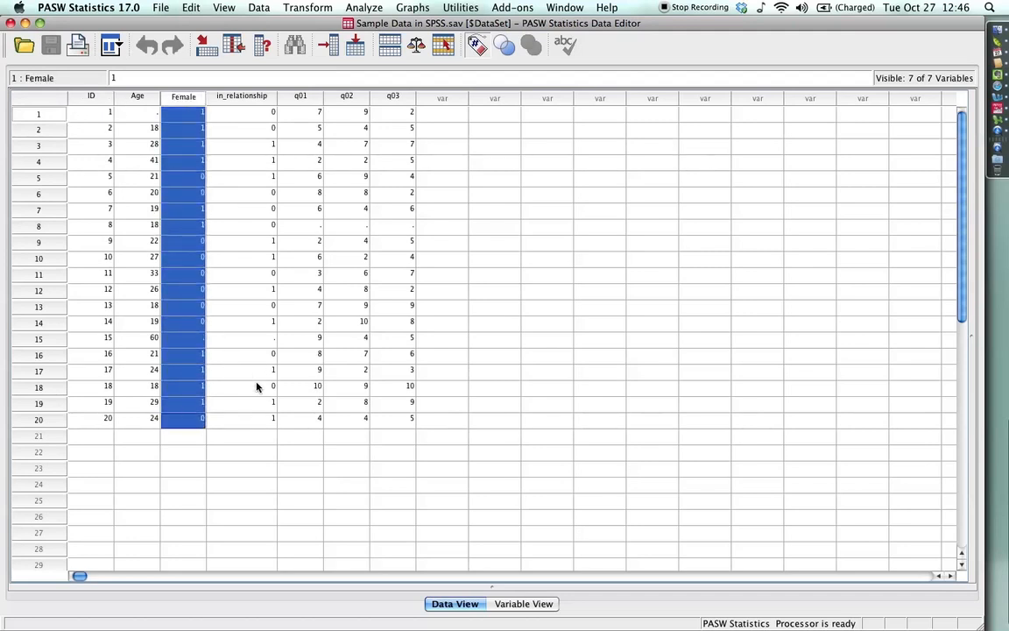
click(240, 97)
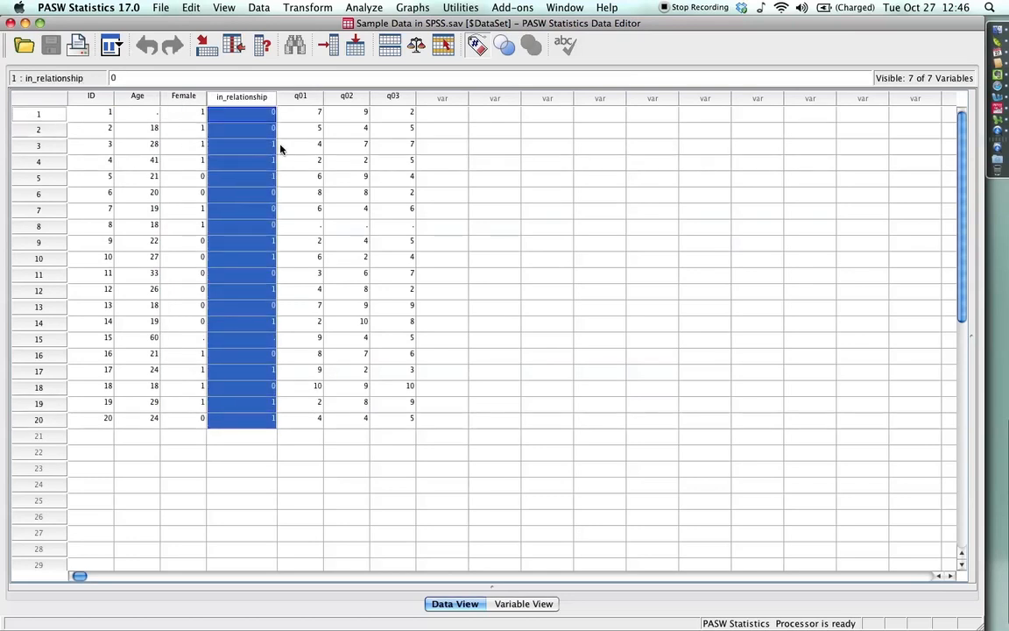